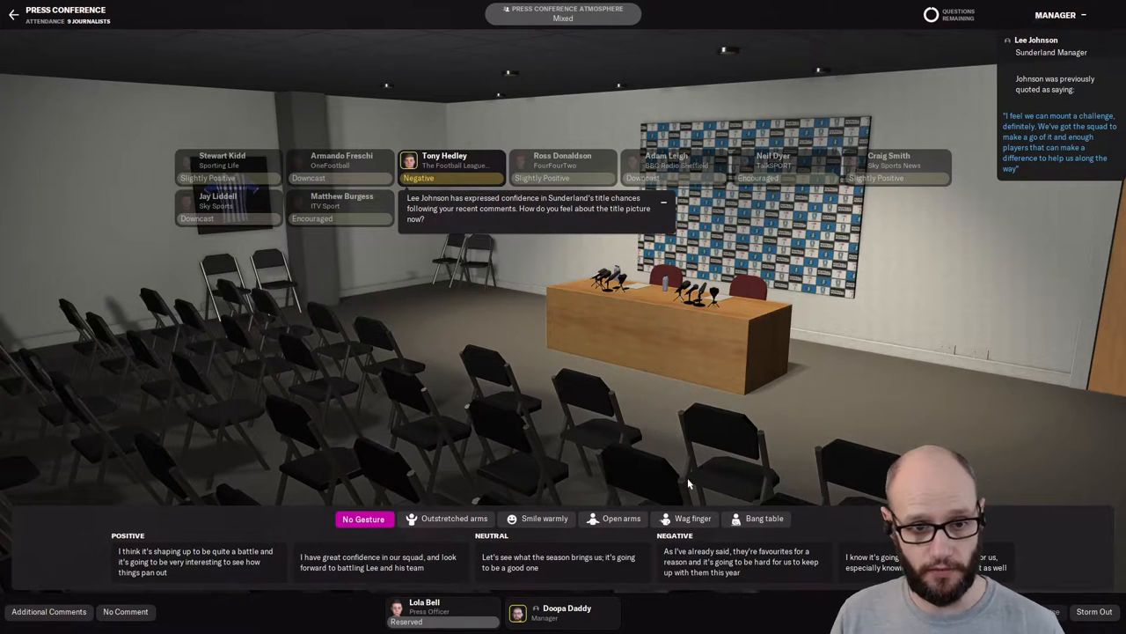
mouse_move(695, 483)
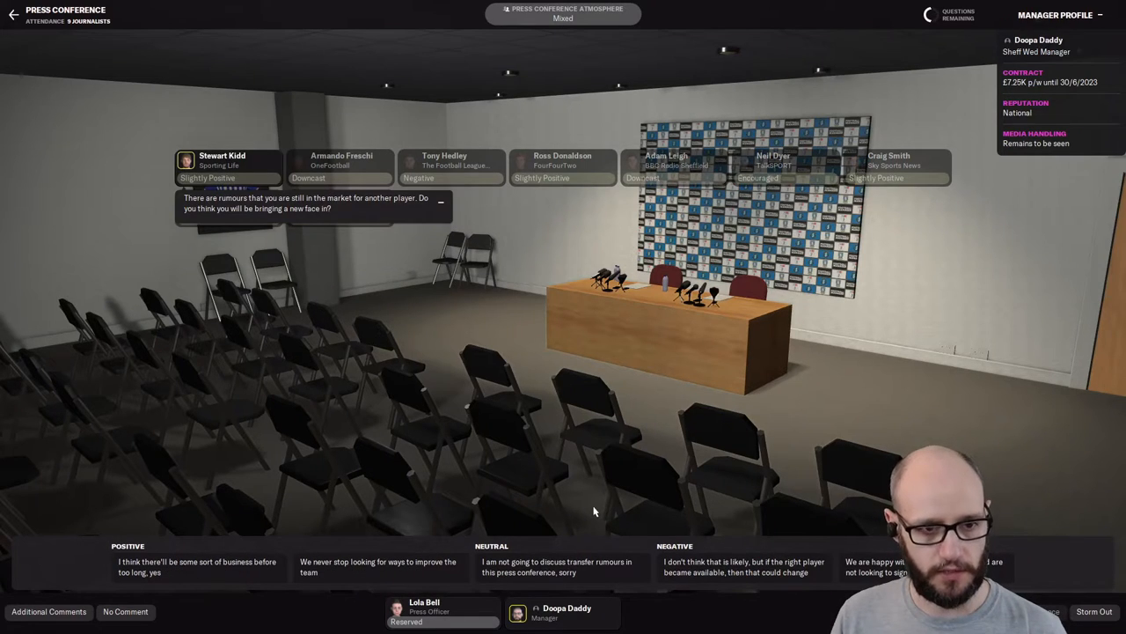
mouse_move(563, 505)
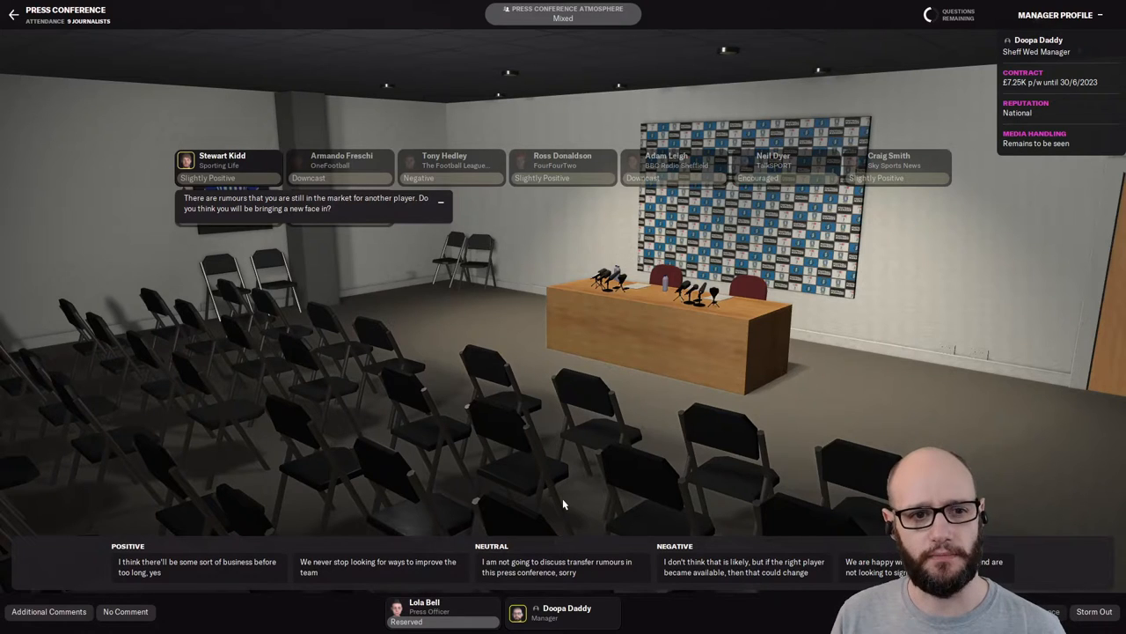
mouse_move(619, 489)
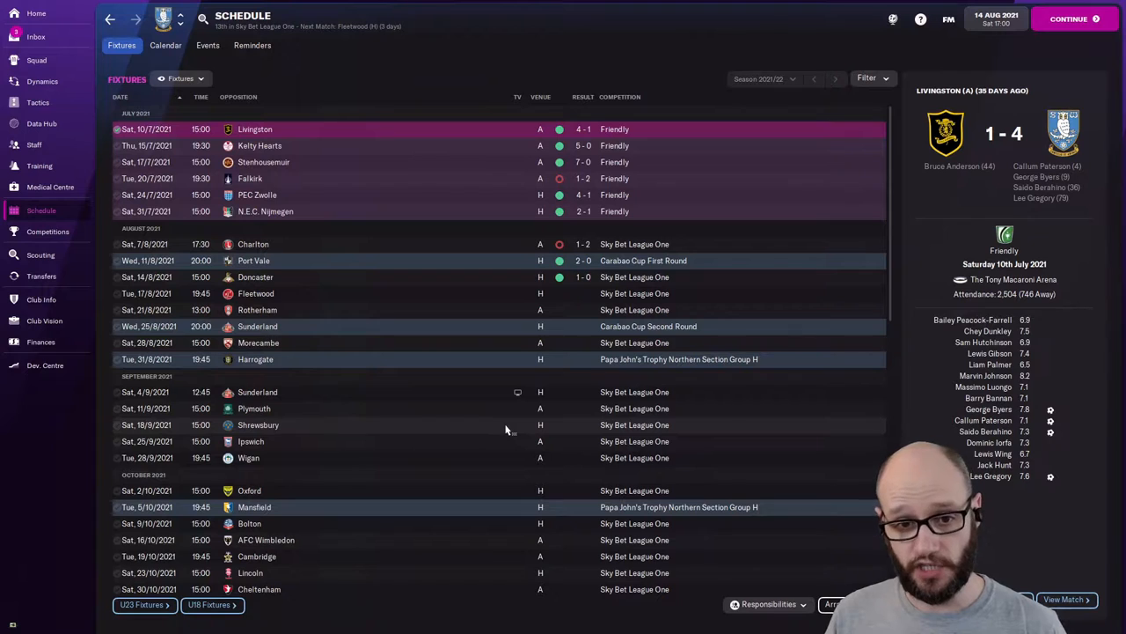
mouse_move(431, 303)
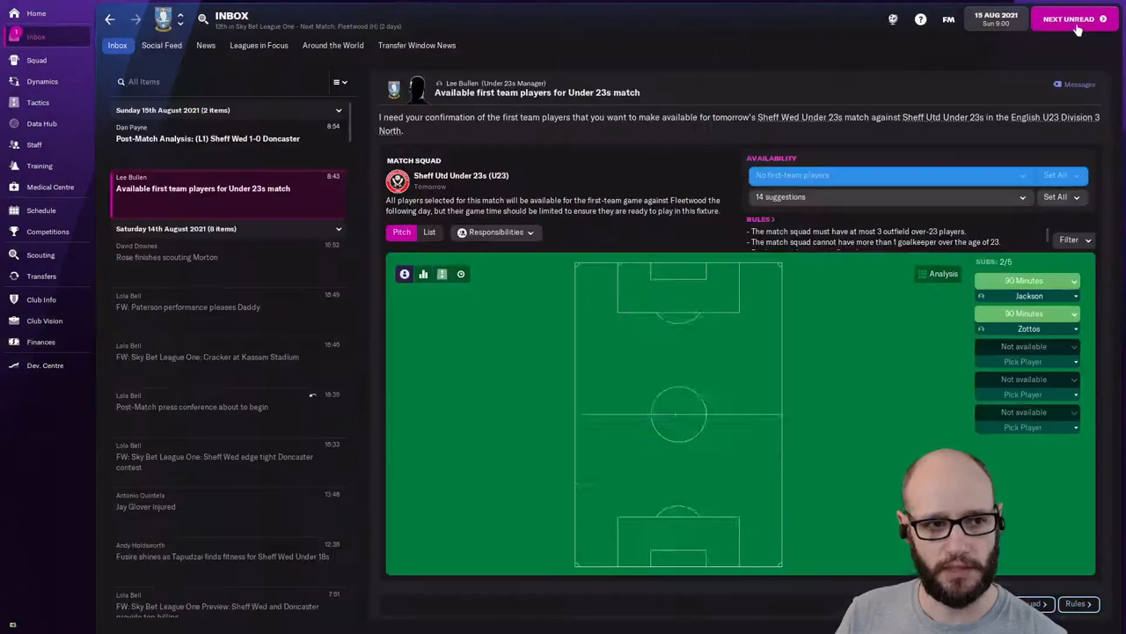
left_click(208, 134)
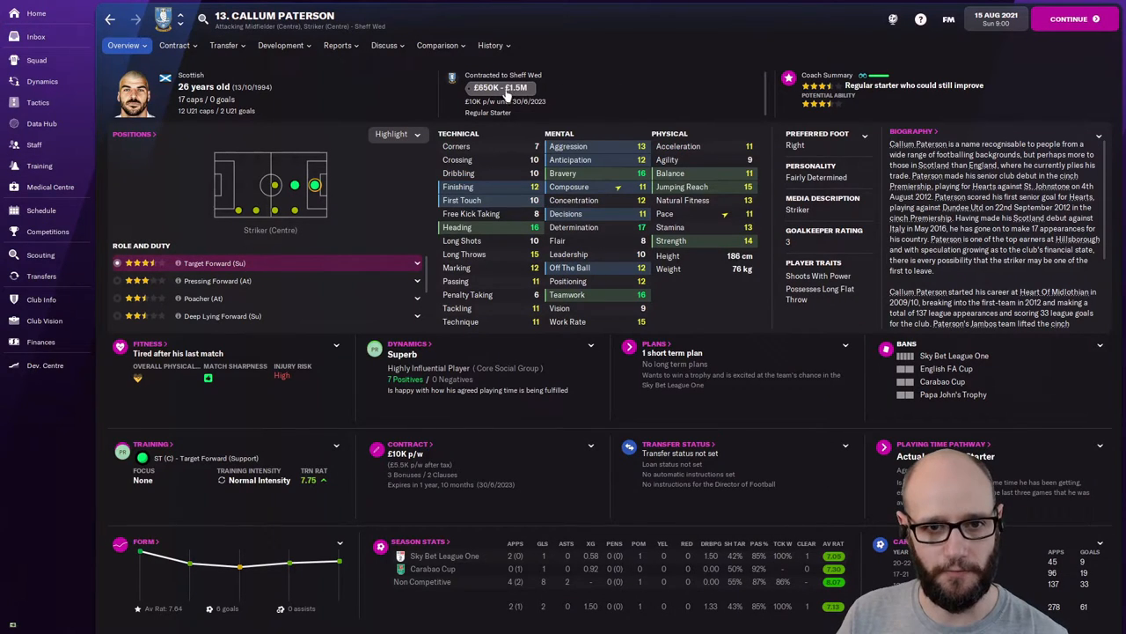
left_click(490, 46)
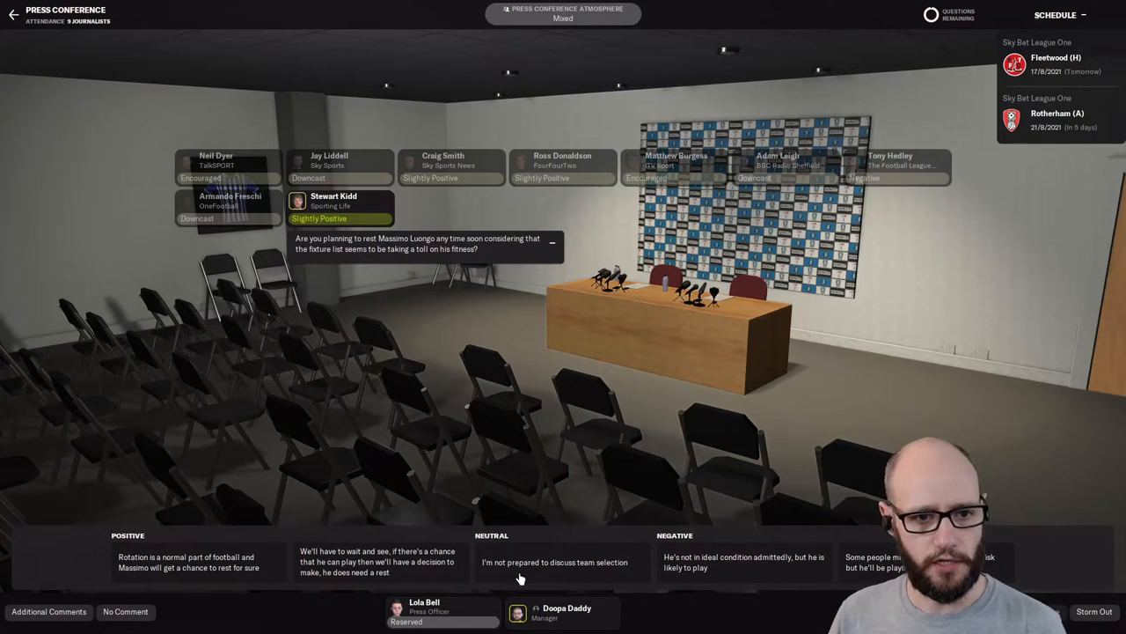
mouse_move(473, 333)
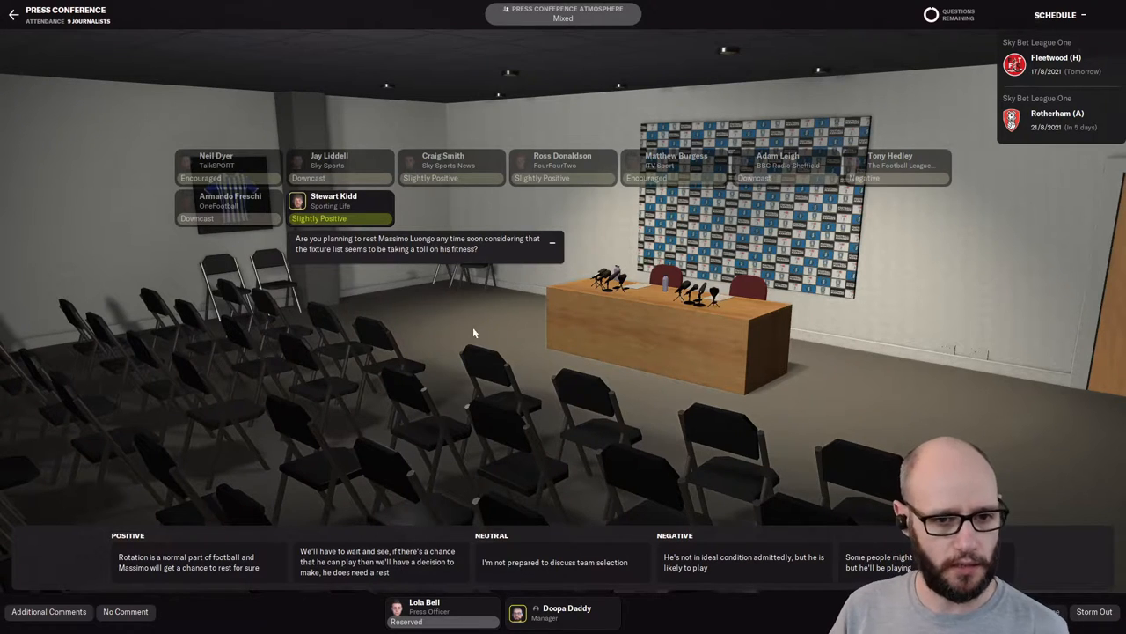
mouse_move(490, 373)
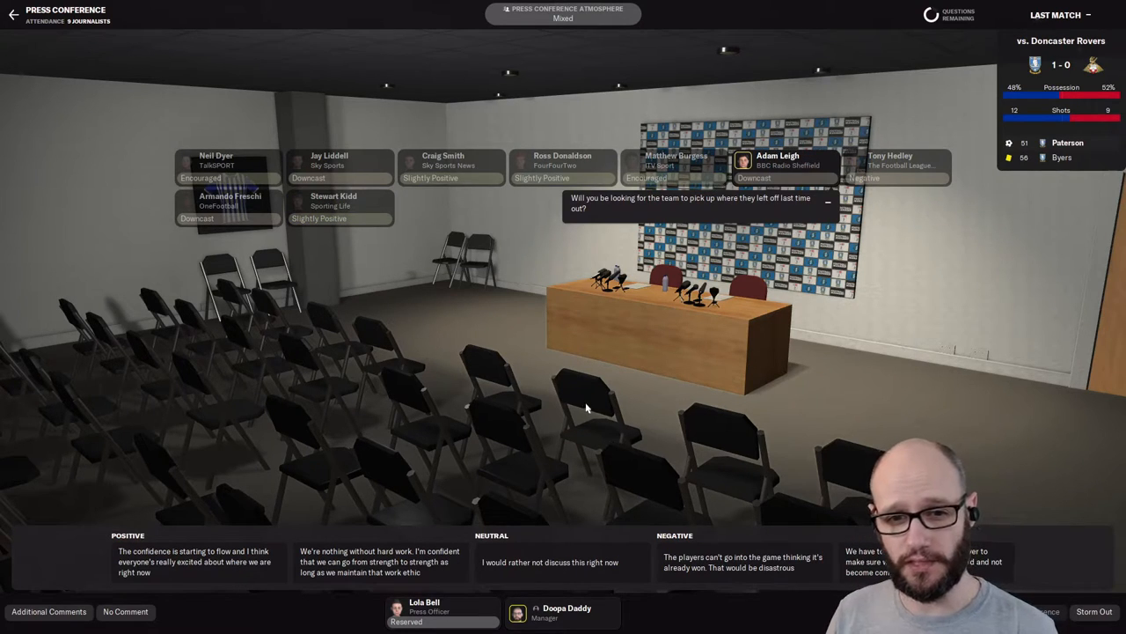
mouse_move(577, 424)
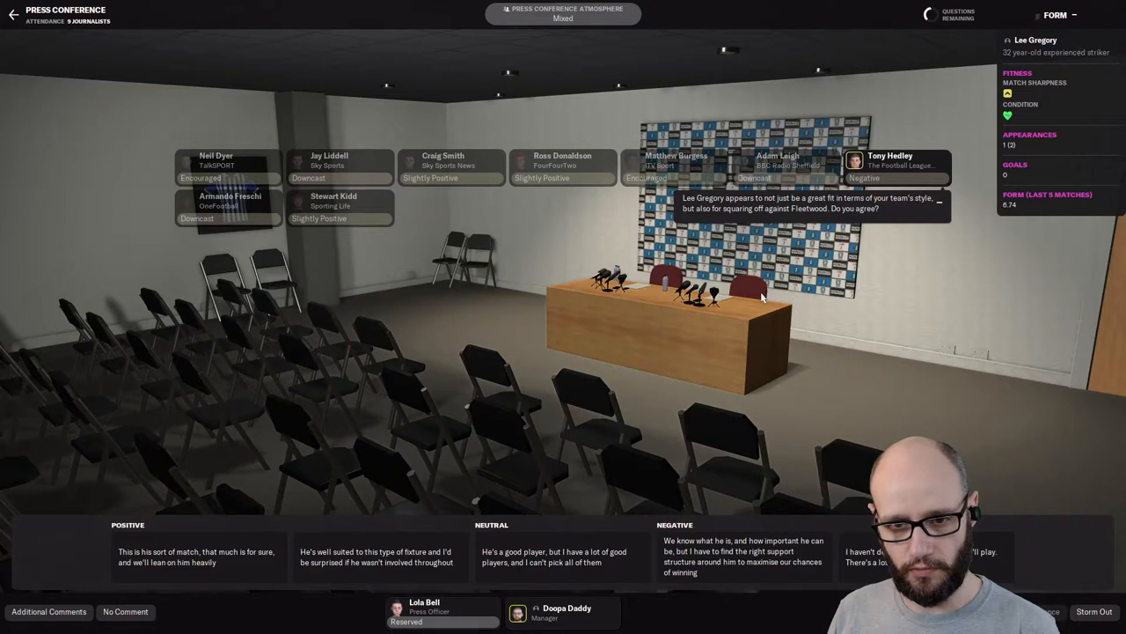
mouse_move(730, 319)
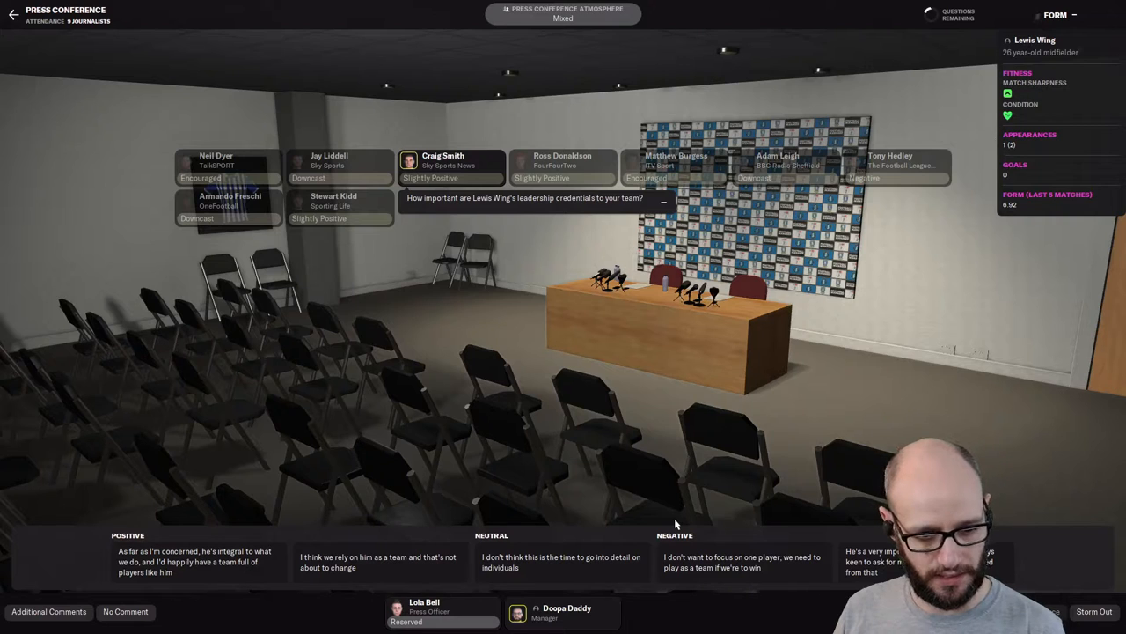
mouse_move(373, 581)
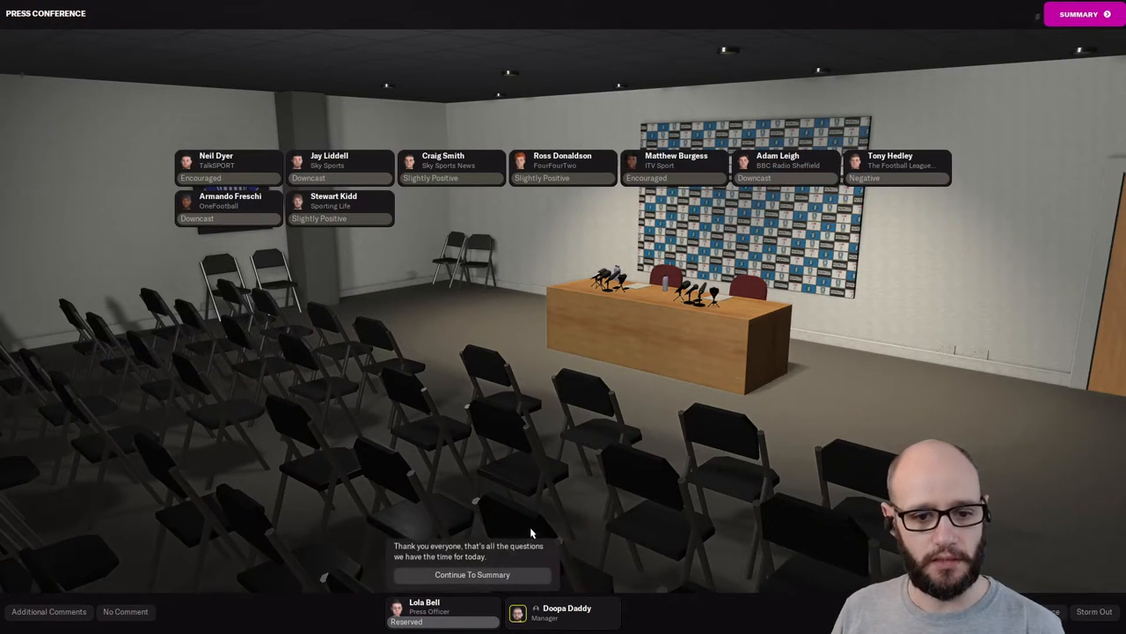
Continue to the press conference summary after the final answer.
left_click(472, 574)
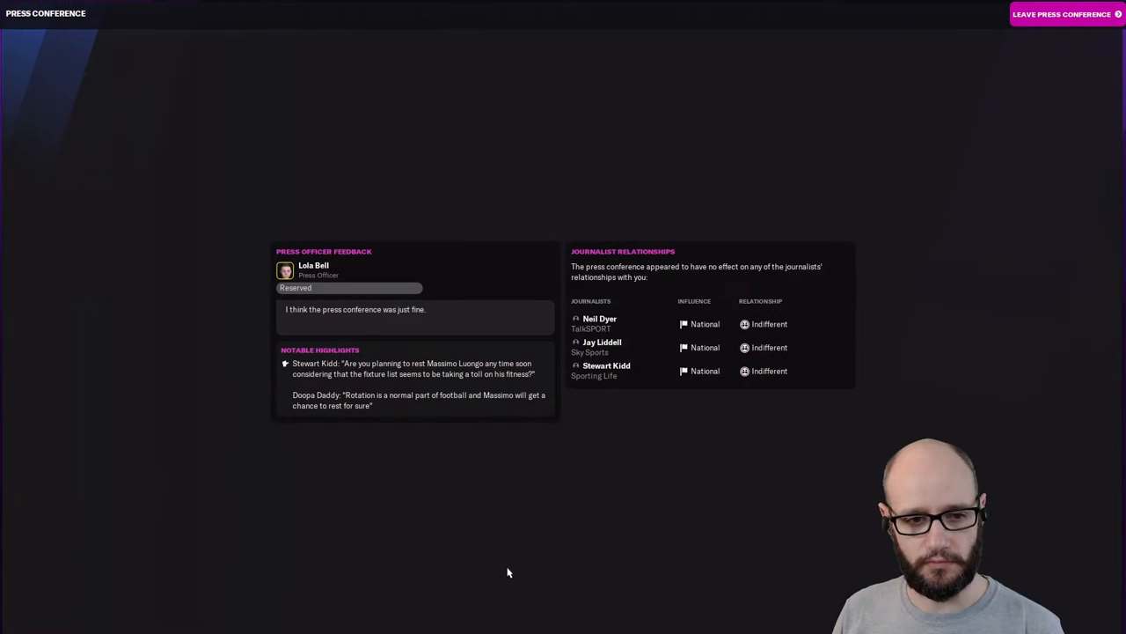
Leave the press conference, read the injury risk inbox item, then reach Tactics and the fixture Schedule.
left_click(1061, 14)
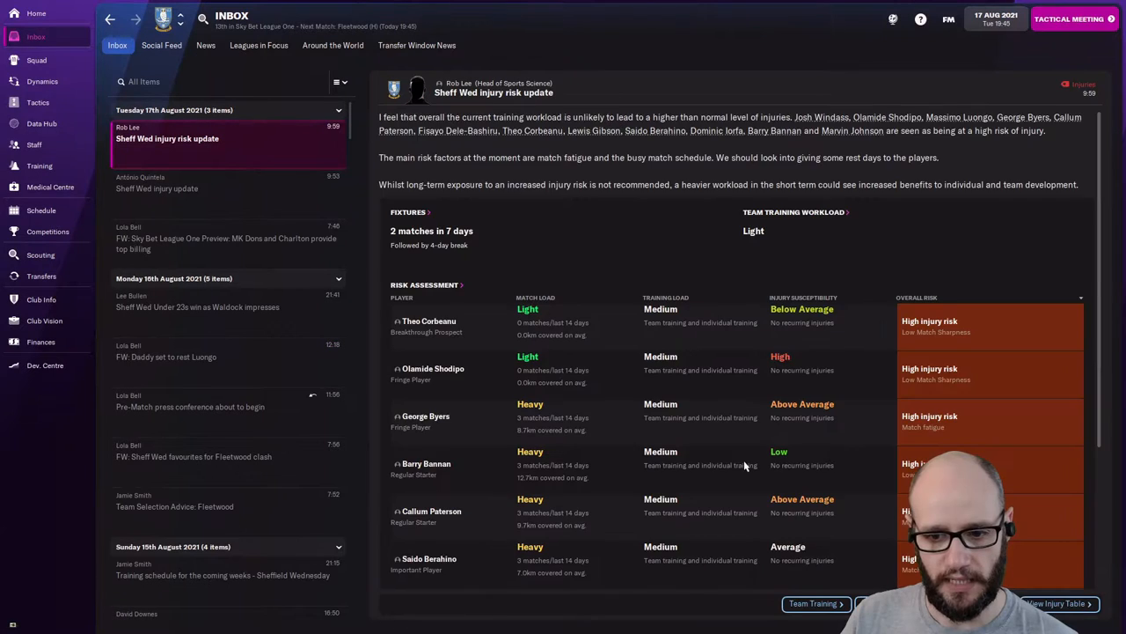
scroll("down", 3)
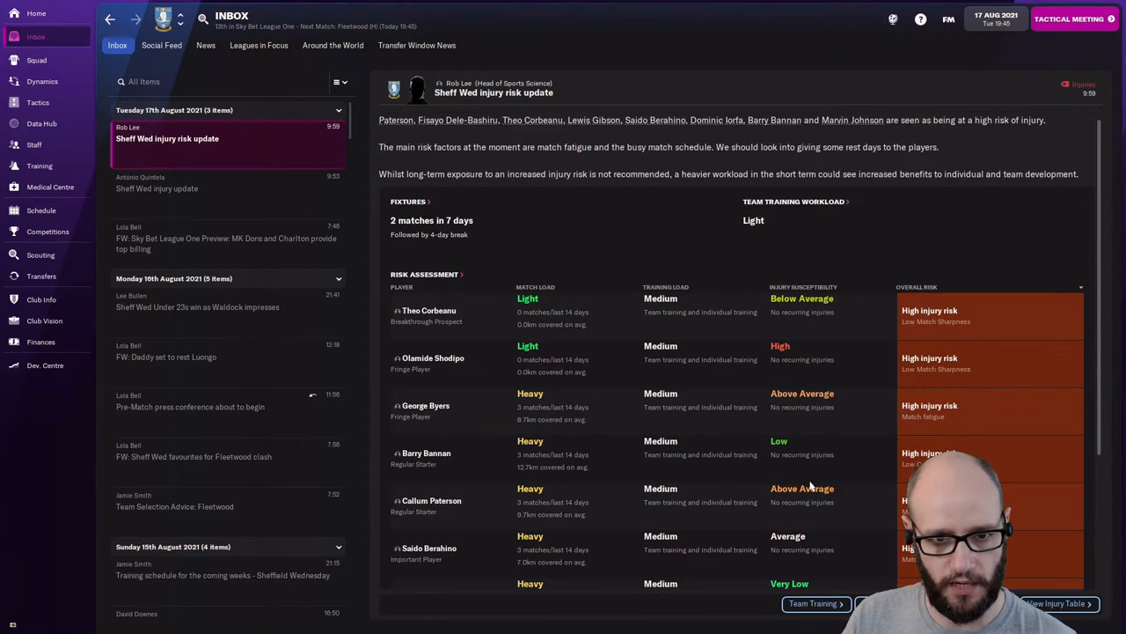
scroll("down", 3)
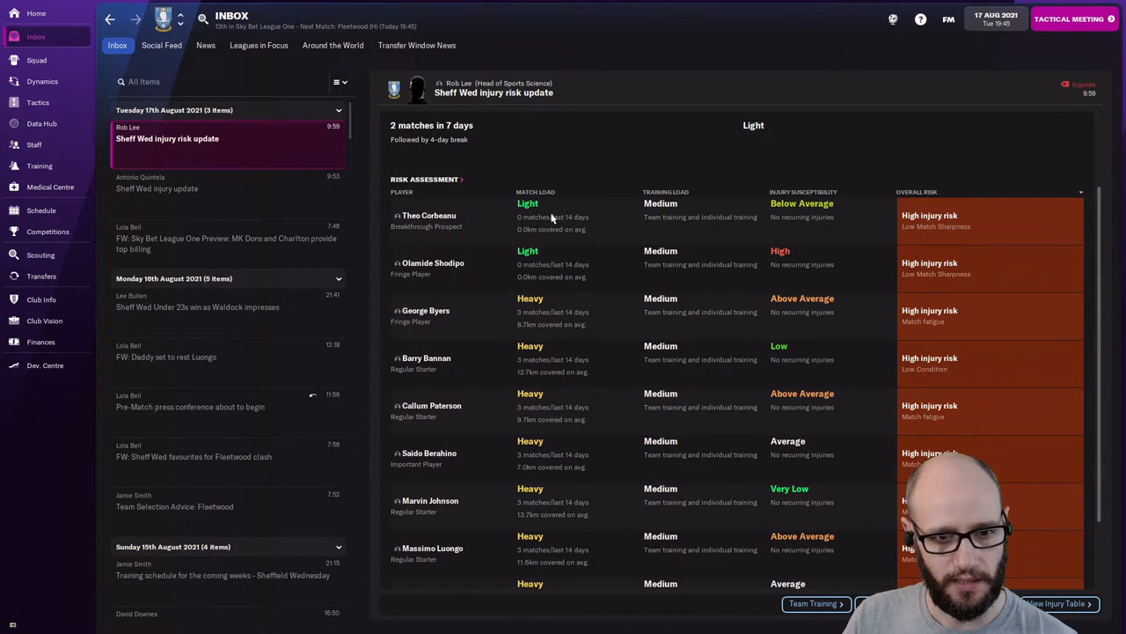
left_click(38, 102)
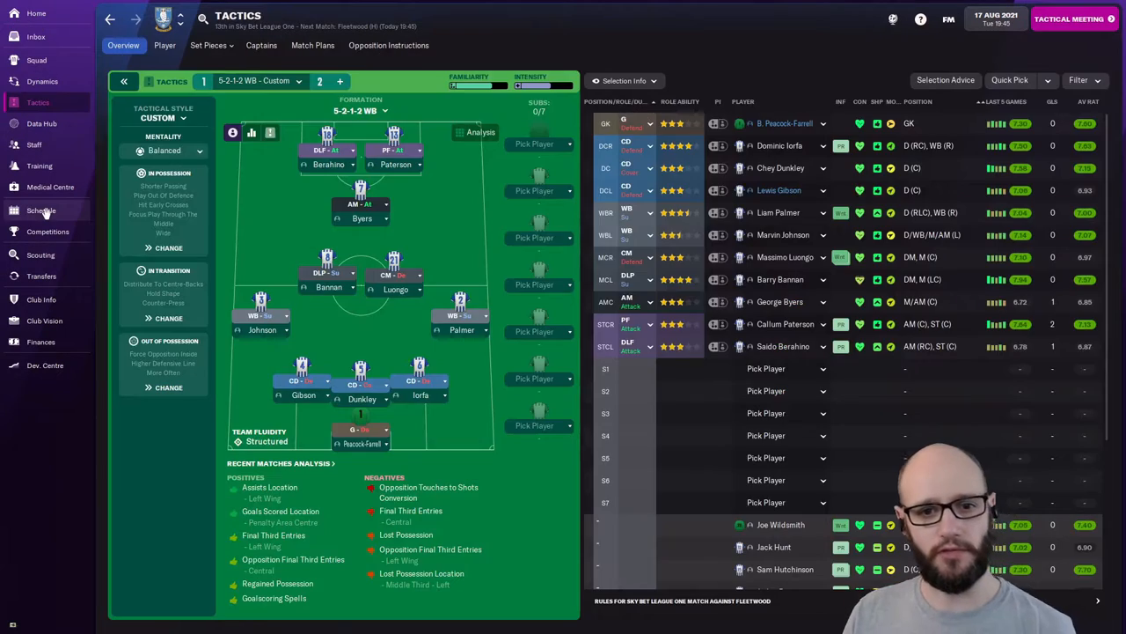
left_click(41, 211)
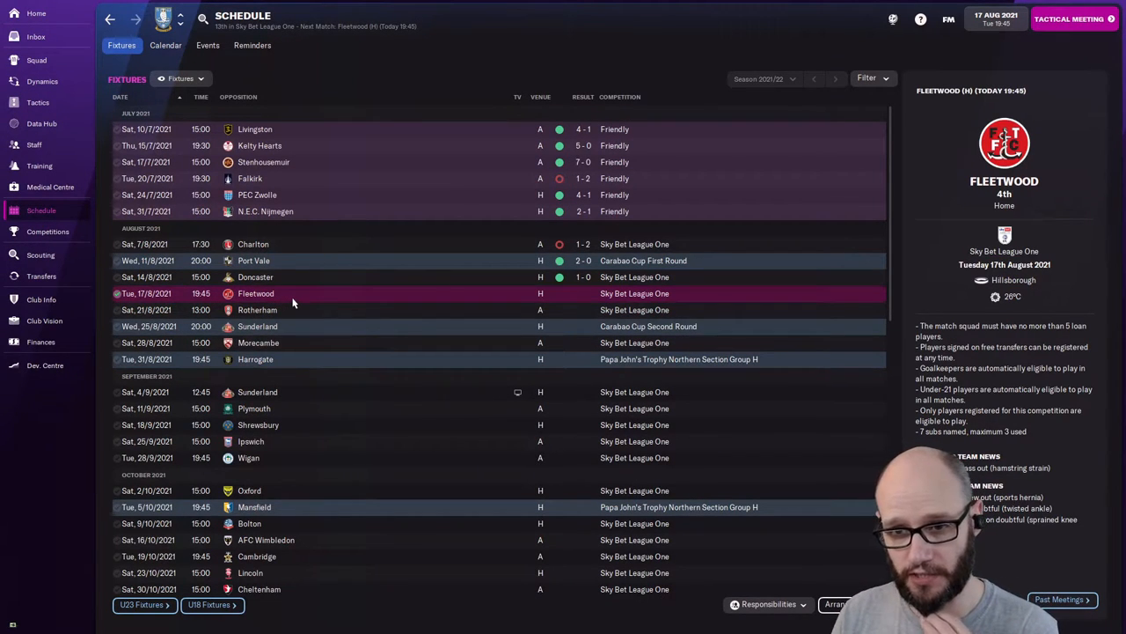
mouse_move(373, 440)
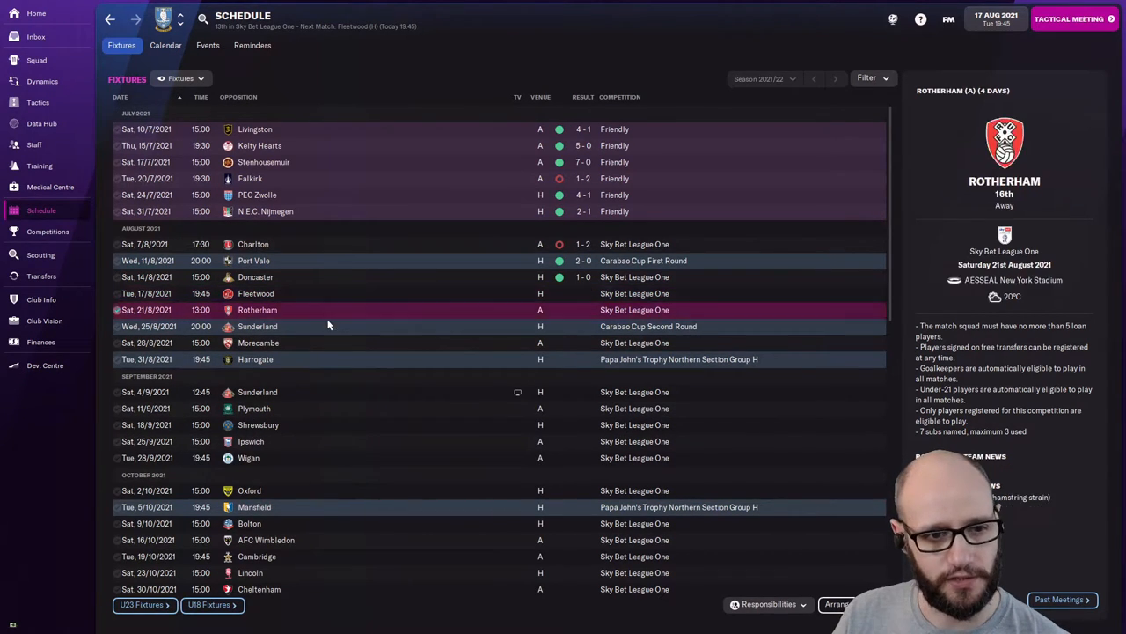
Check the Harrogate, Rotherham and today's Fleetwood fixture details, then start the tactical meeting.
left_click(255, 359)
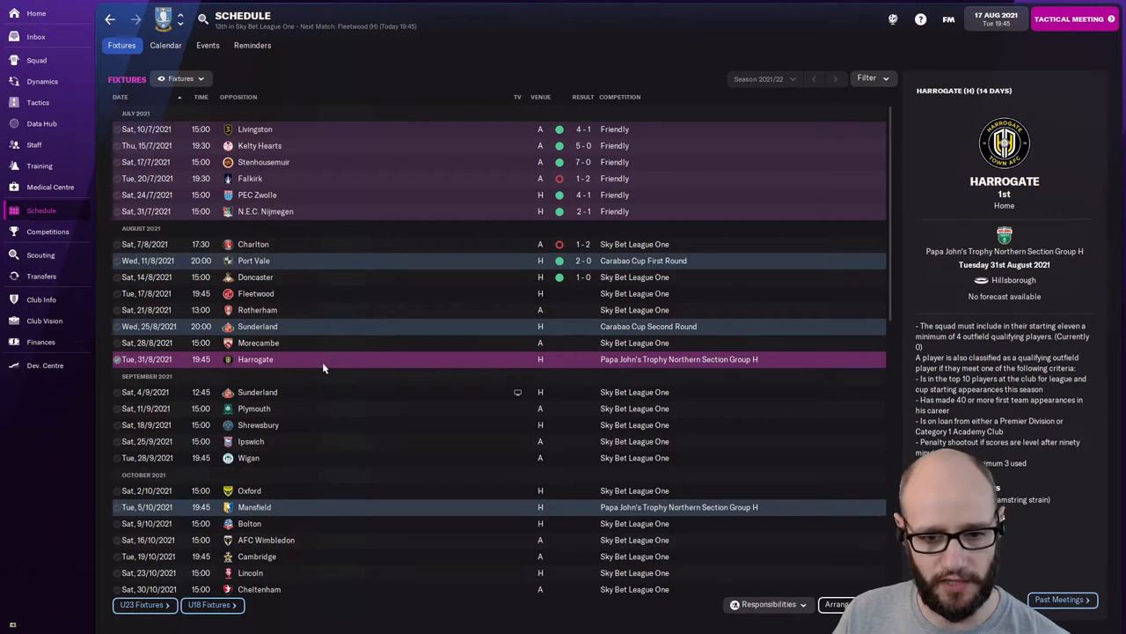
scroll("down", 3)
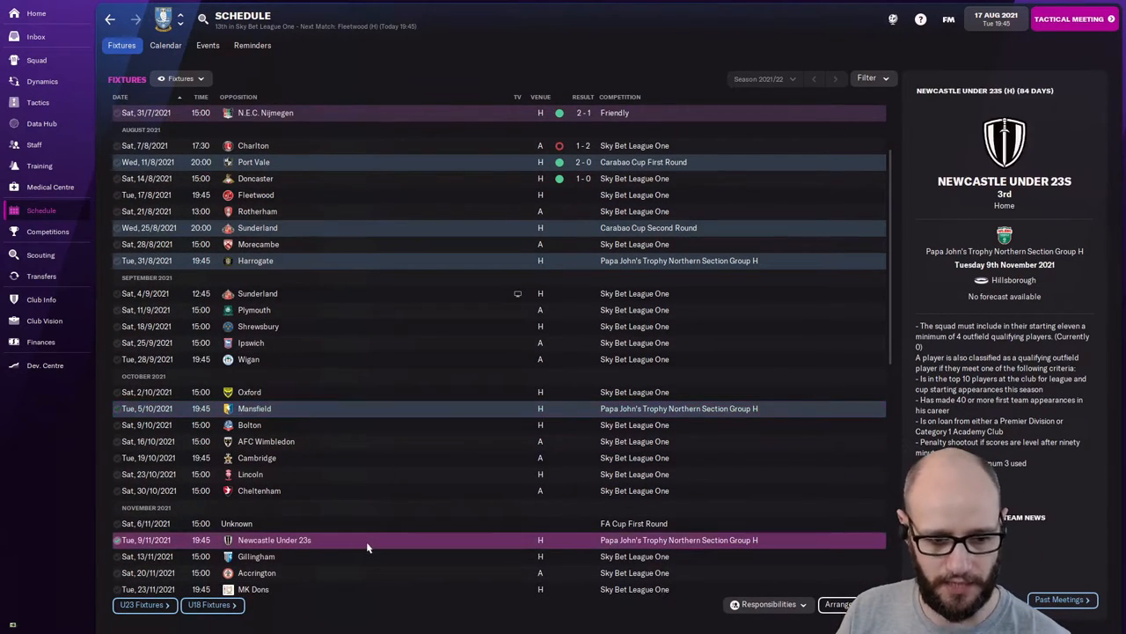
mouse_move(395, 502)
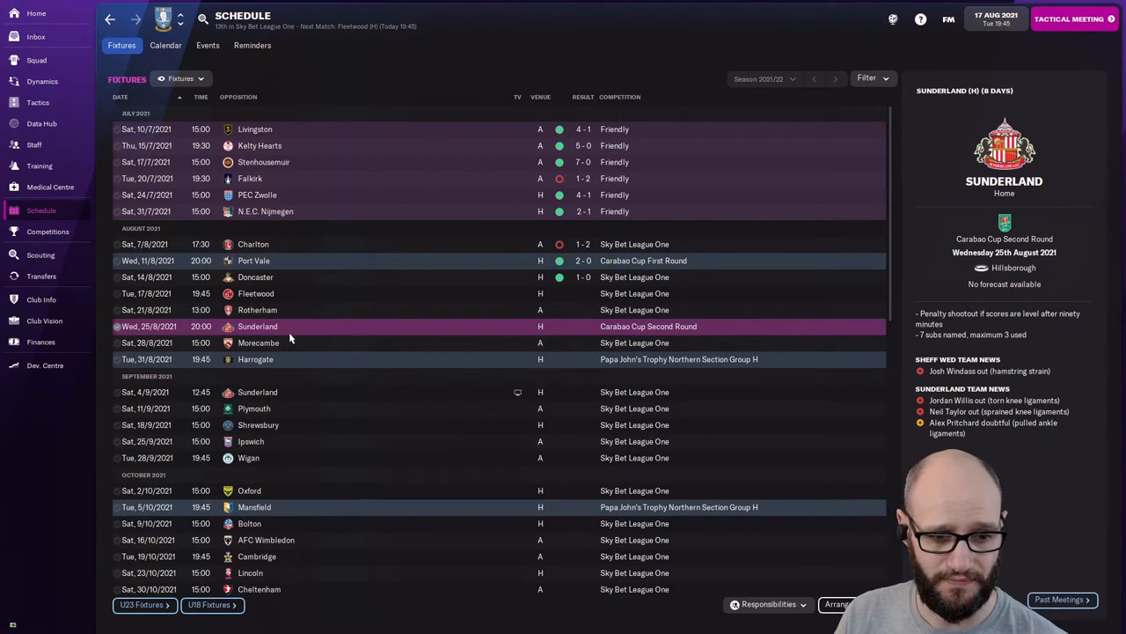
left_click(308, 309)
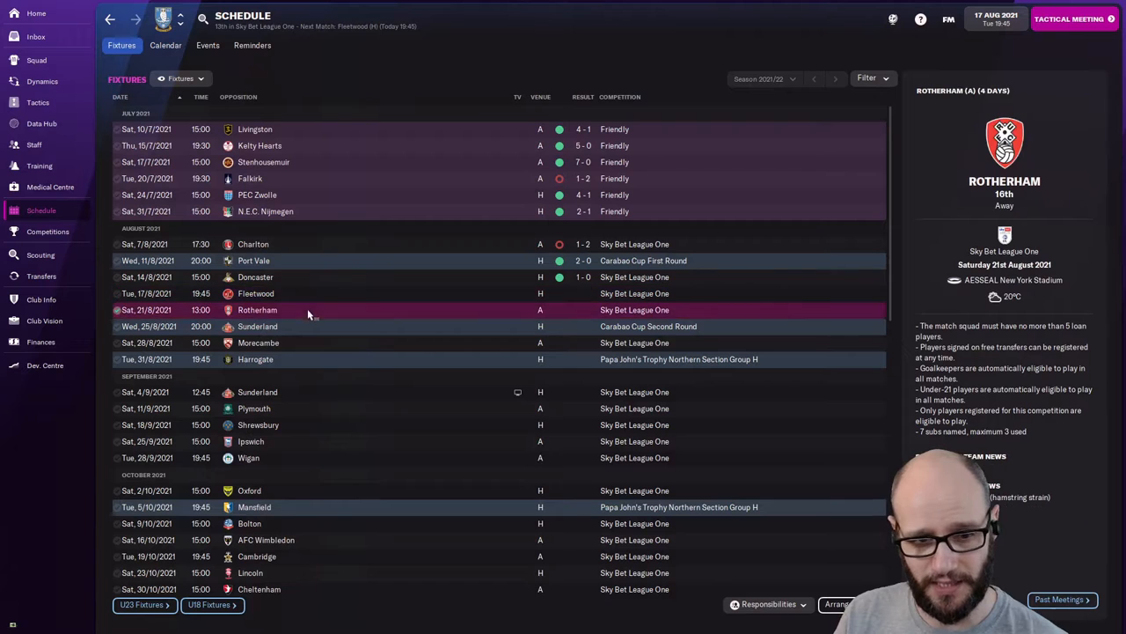
left_click(255, 292)
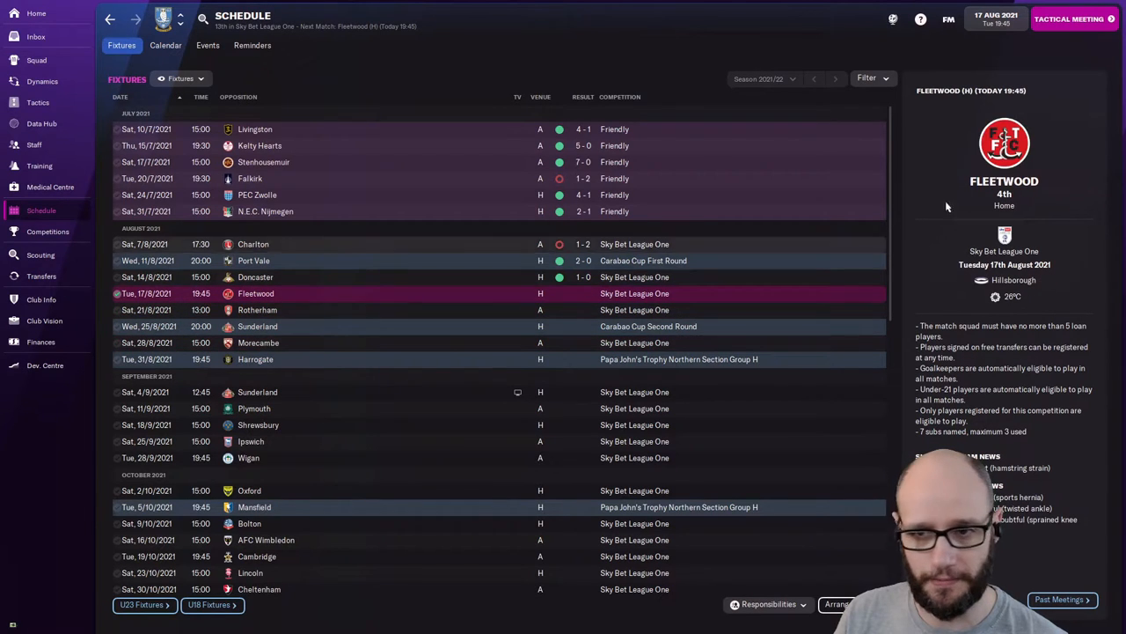
left_click(1070, 18)
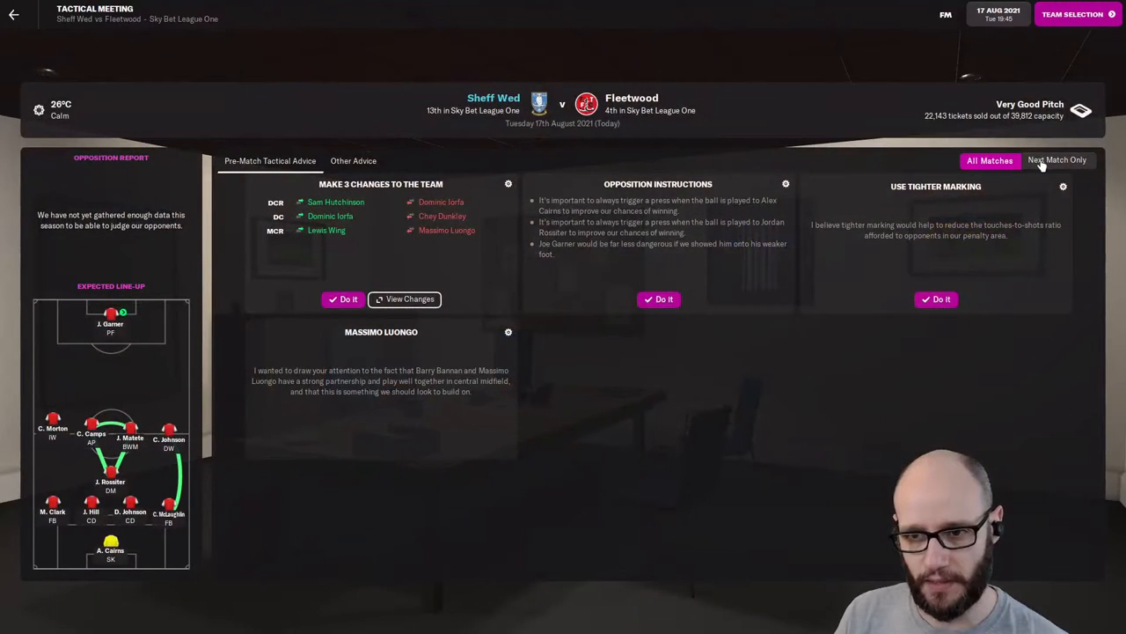
Delegate opposition instructions to the assistant manager via Staff Responsibilities, then go to Fleetwood team selection.
left_click(658, 299)
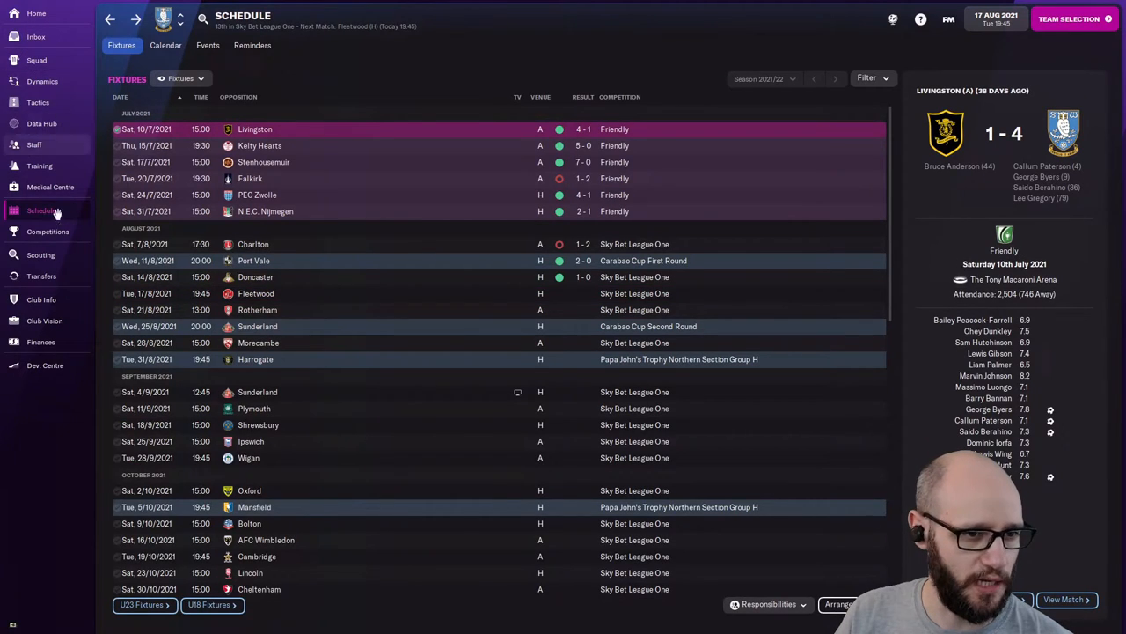
left_click(35, 144)
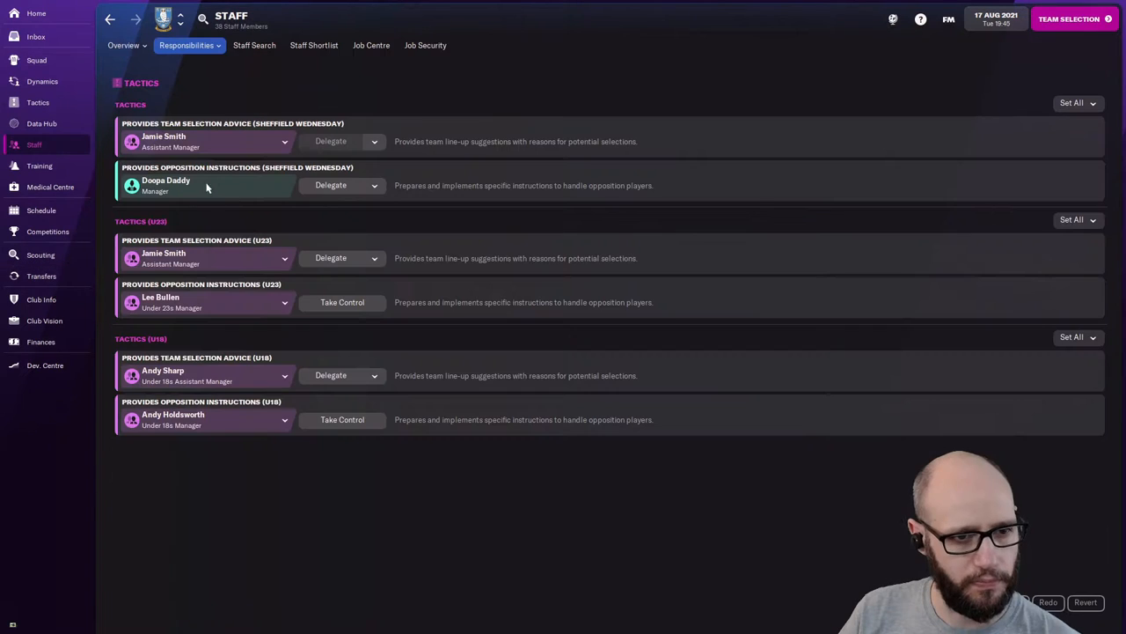
mouse_move(247, 194)
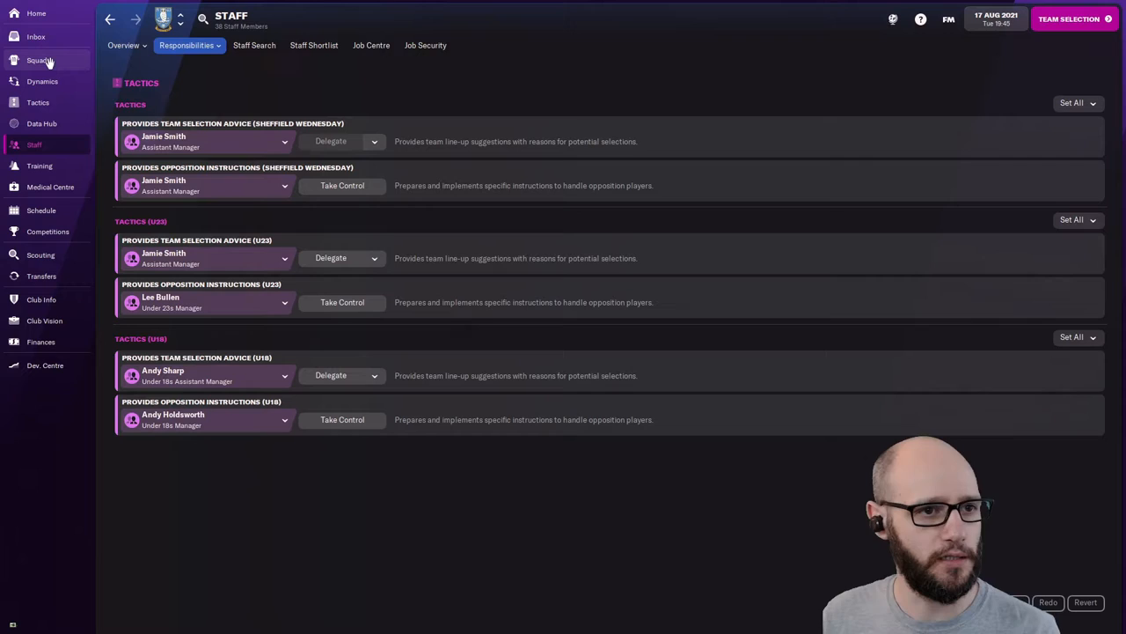
left_click(1074, 18)
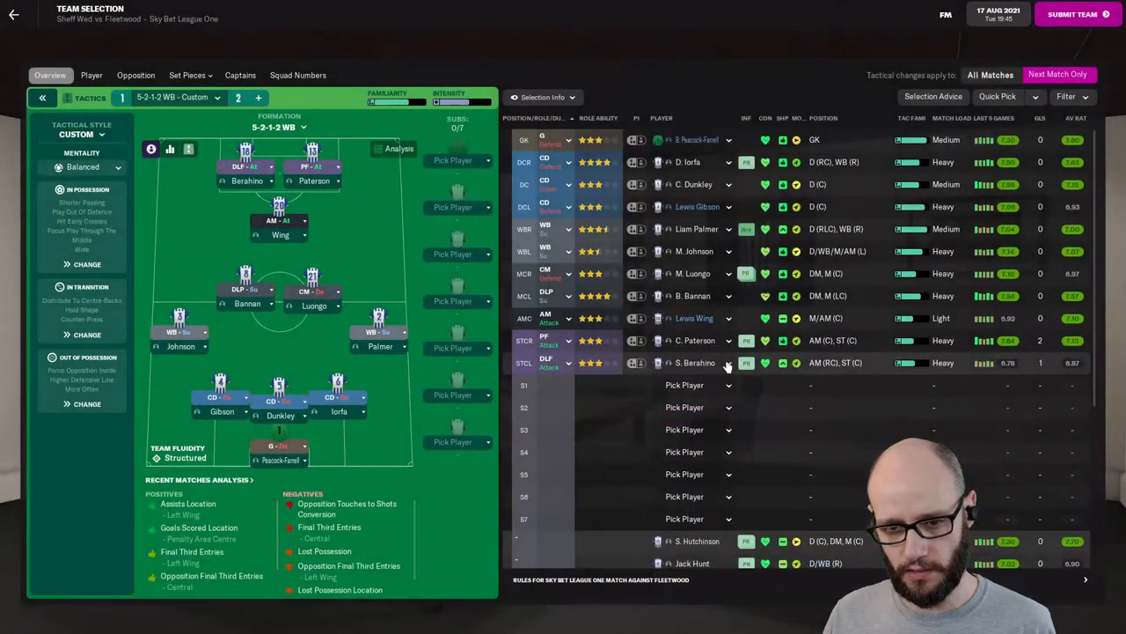
Review the In Transition instructions and submit the line-up, triggering the Lee Gregory sharpness warning.
left_click(696, 362)
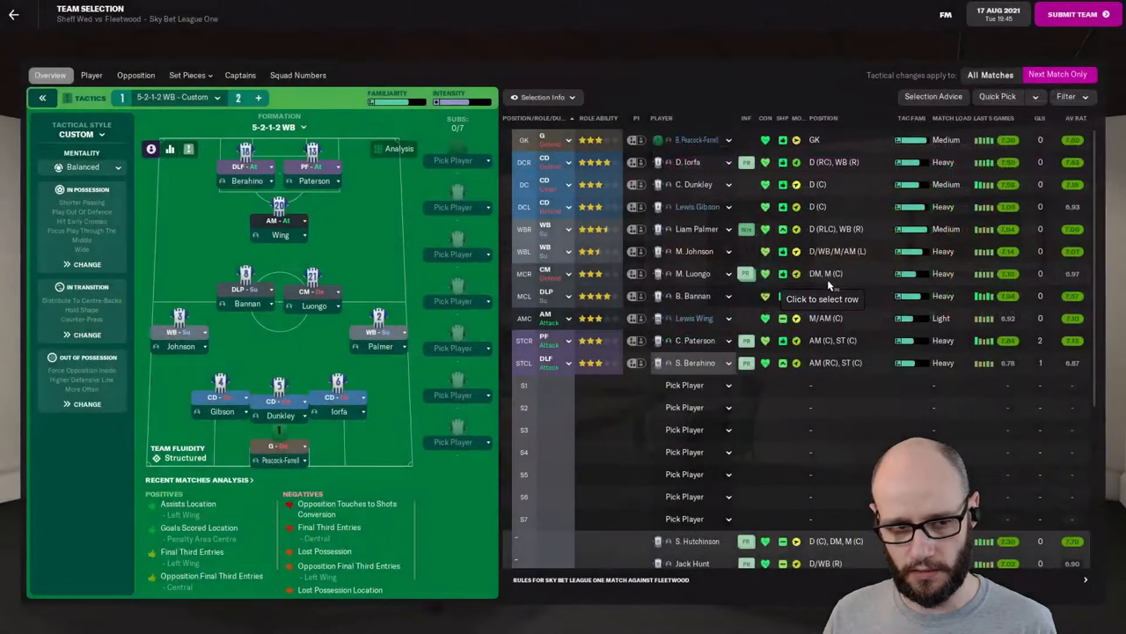
left_click(996, 95)
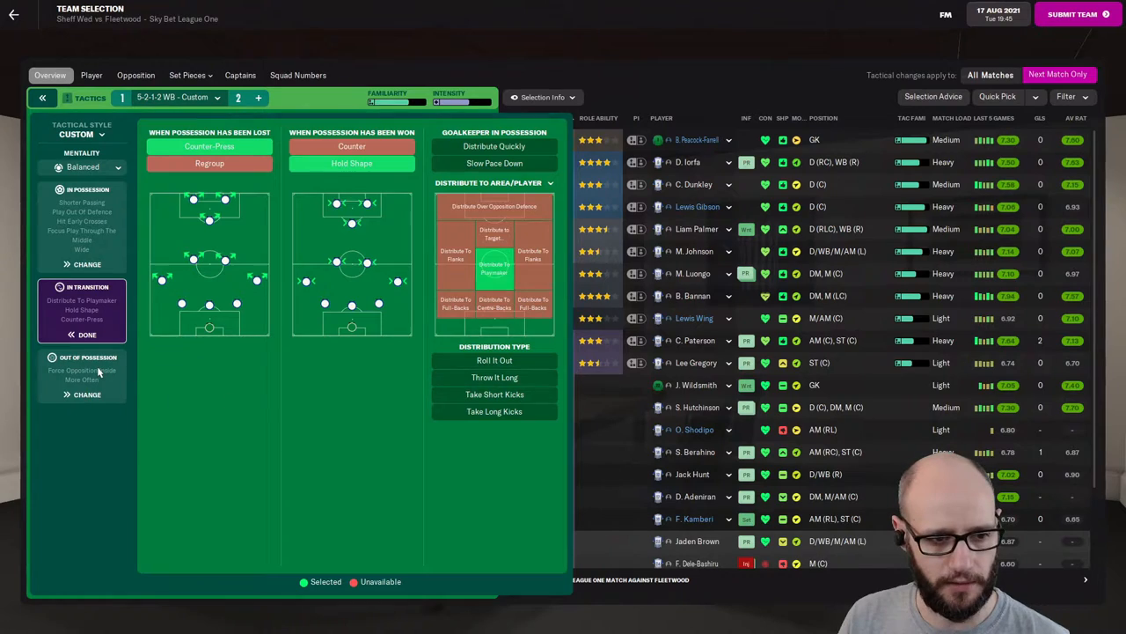
left_click(1071, 14)
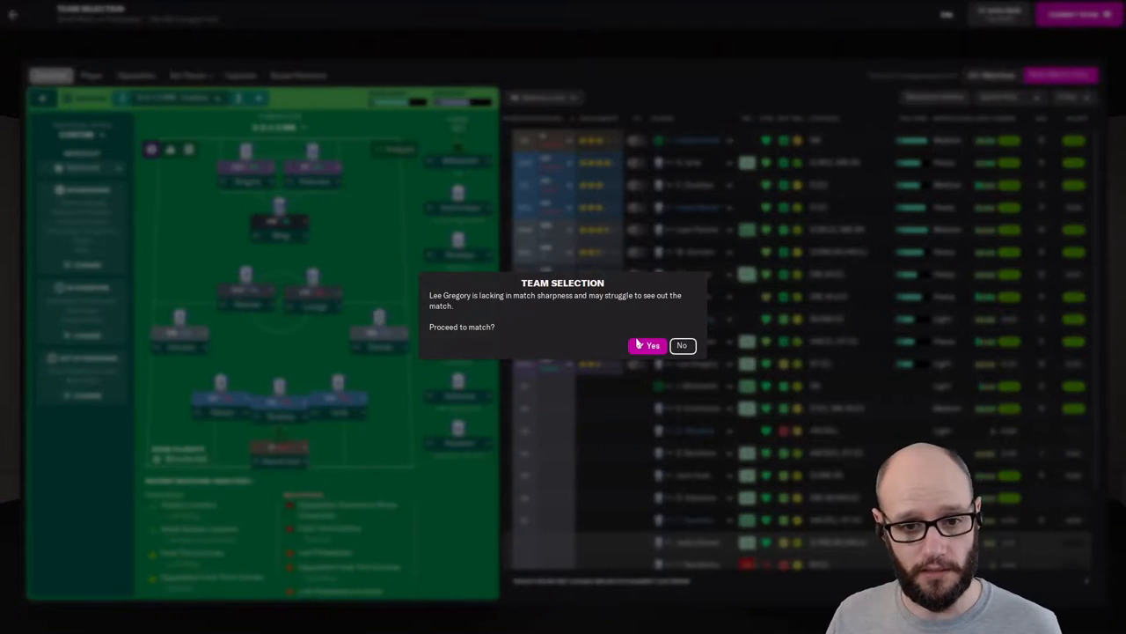
Accept the warning, tell the squad 'We're favourites for a reason', and kick off against Fleetwood.
left_click(651, 345)
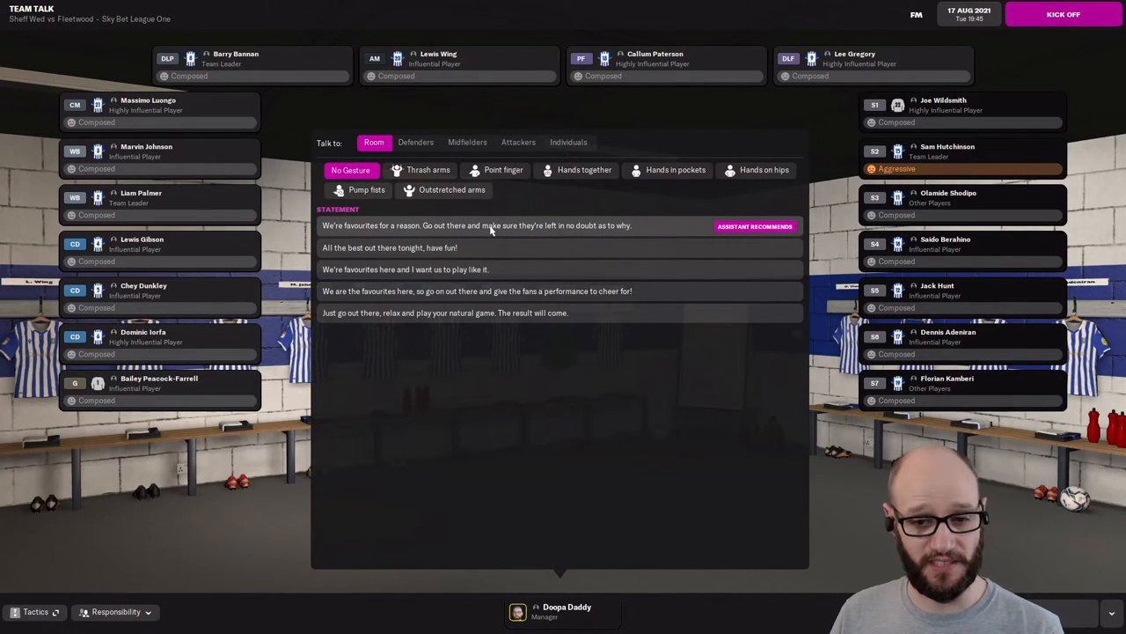
left_click(477, 225)
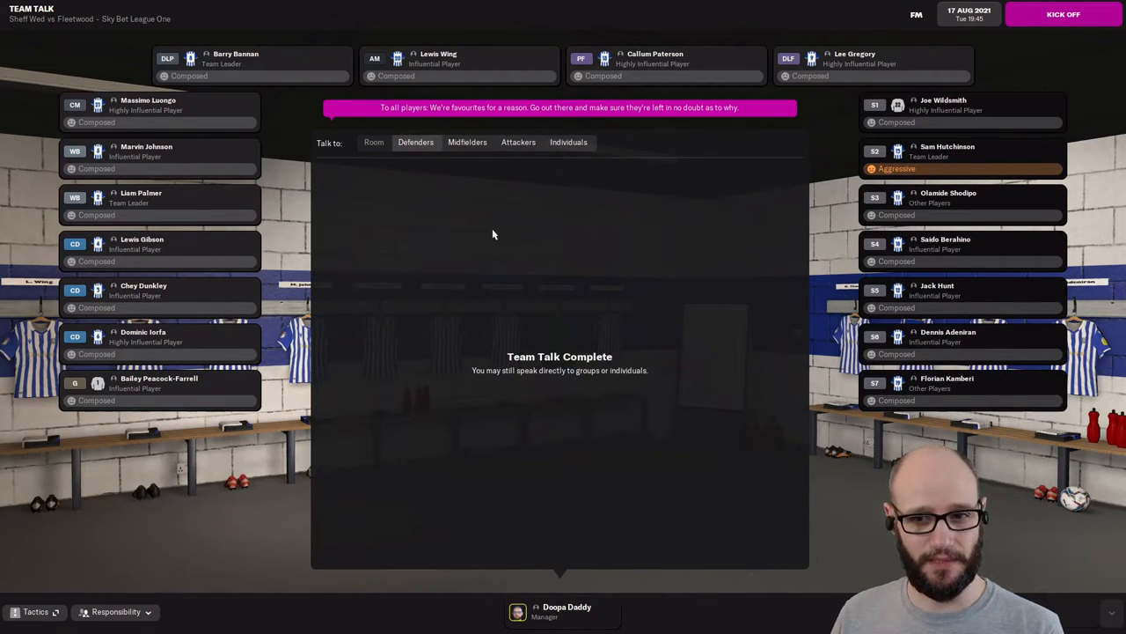
mouse_move(993, 36)
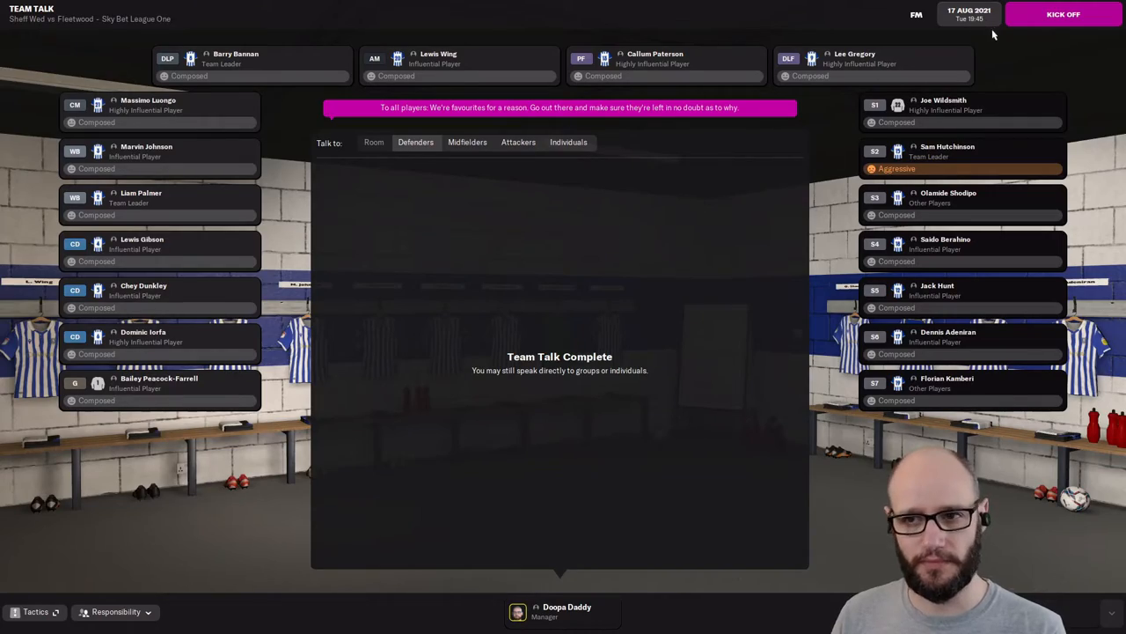
left_click(1063, 14)
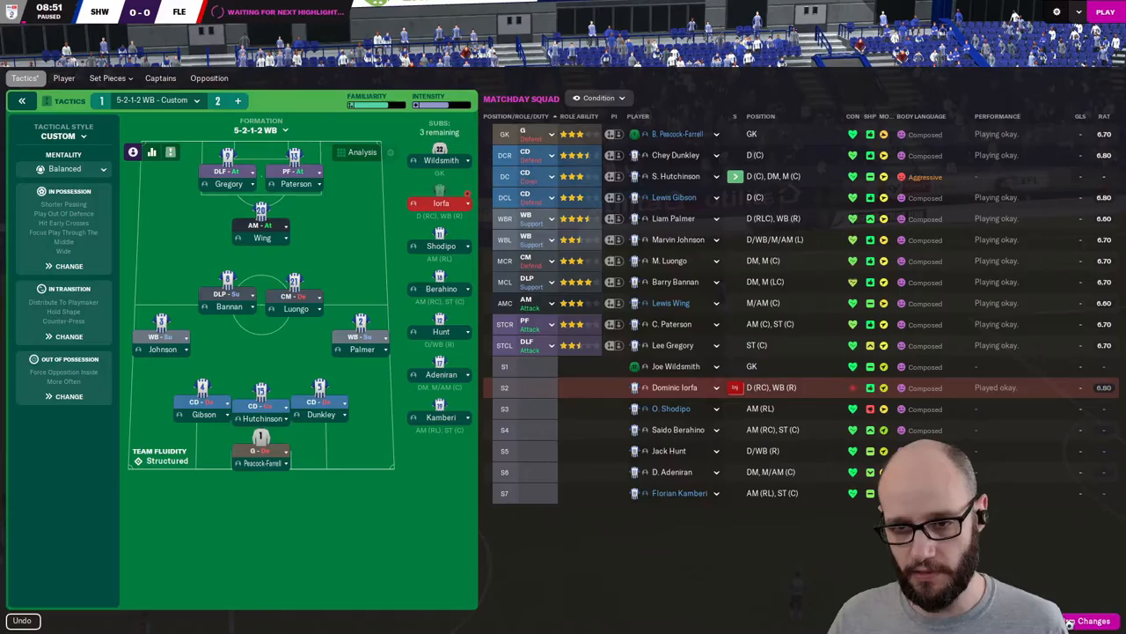
Play on to half-time at 0-0 and go into the dressing room for the team talk.
left_click(1105, 10)
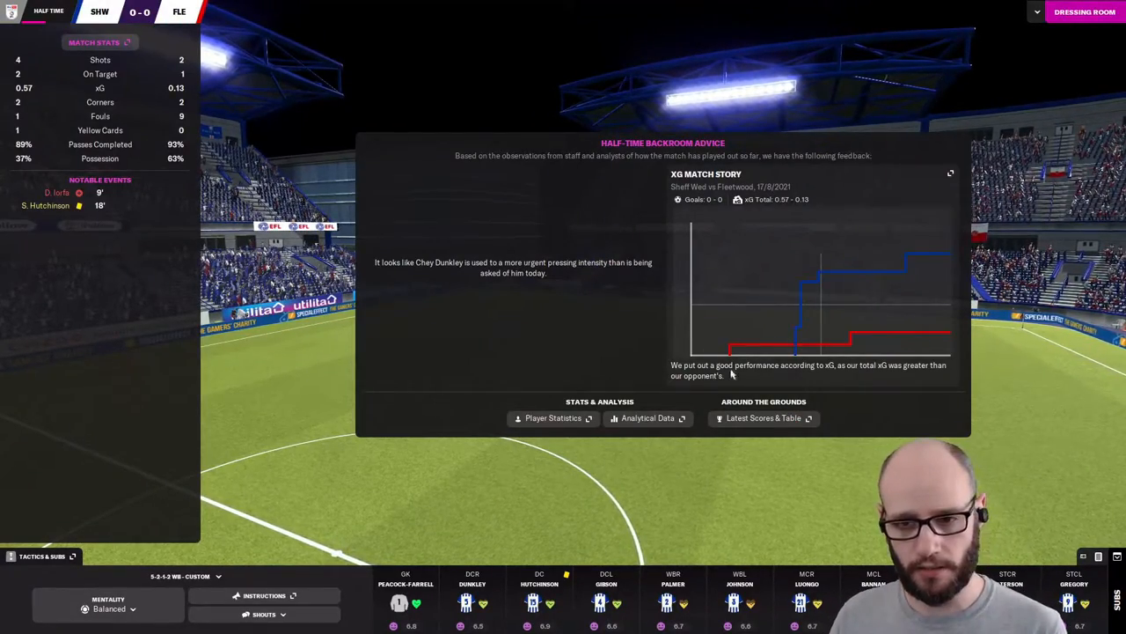
mouse_move(1038, 405)
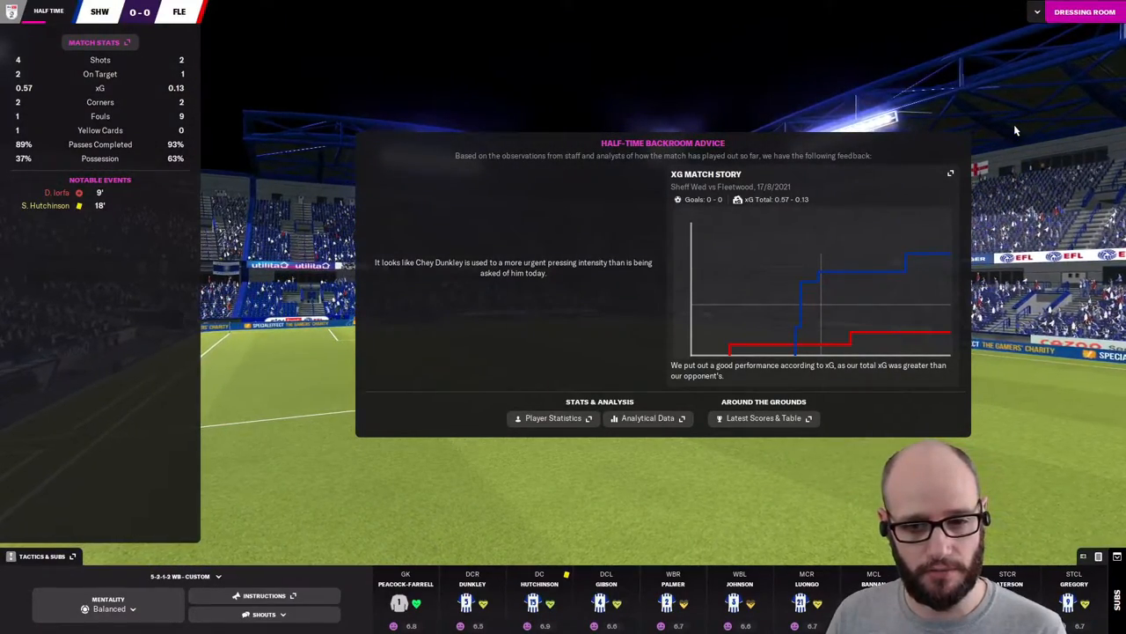
left_click(1085, 11)
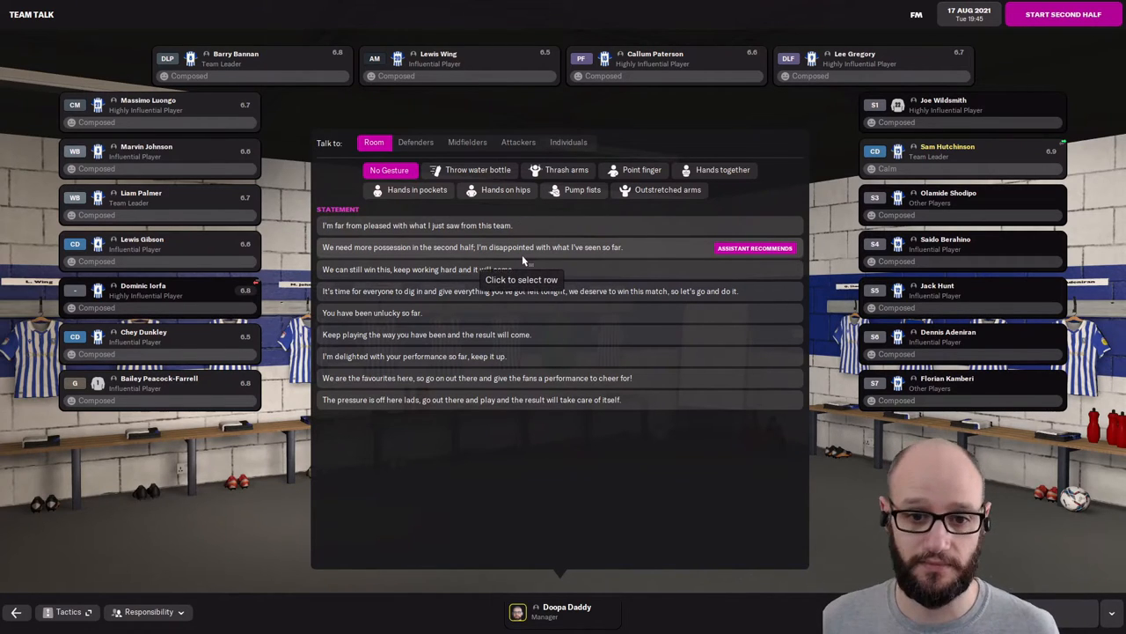
Demand more possession, set goalkeeper distribution to centre-backs and adjust the In Possession slider.
left_click(472, 246)
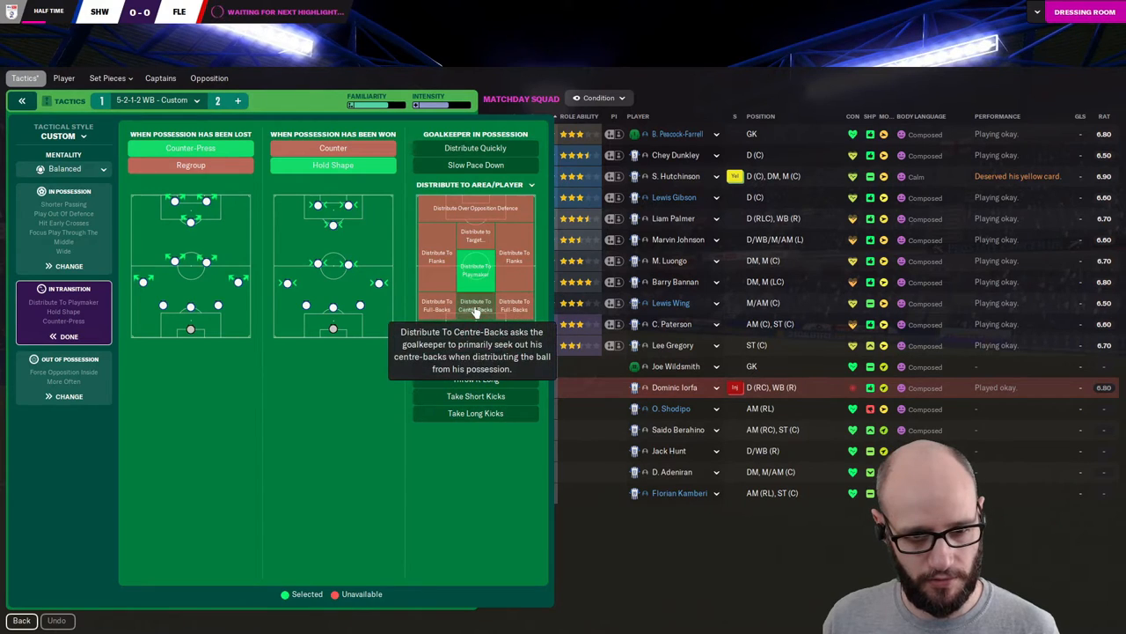
left_click(475, 306)
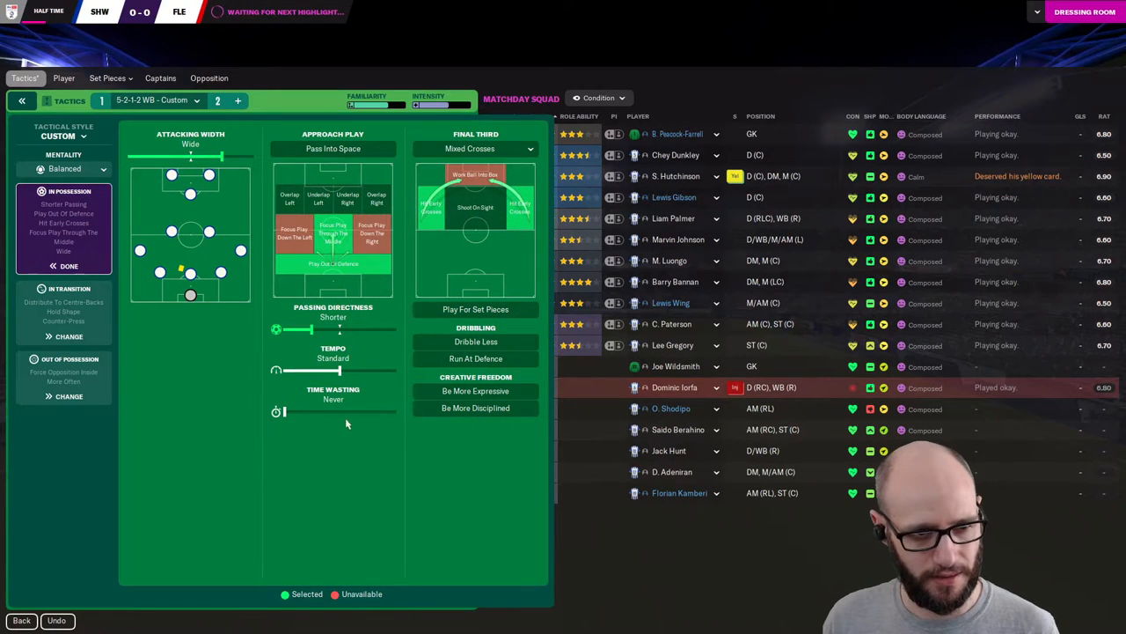
left_click_drag(220, 156, 190, 157)
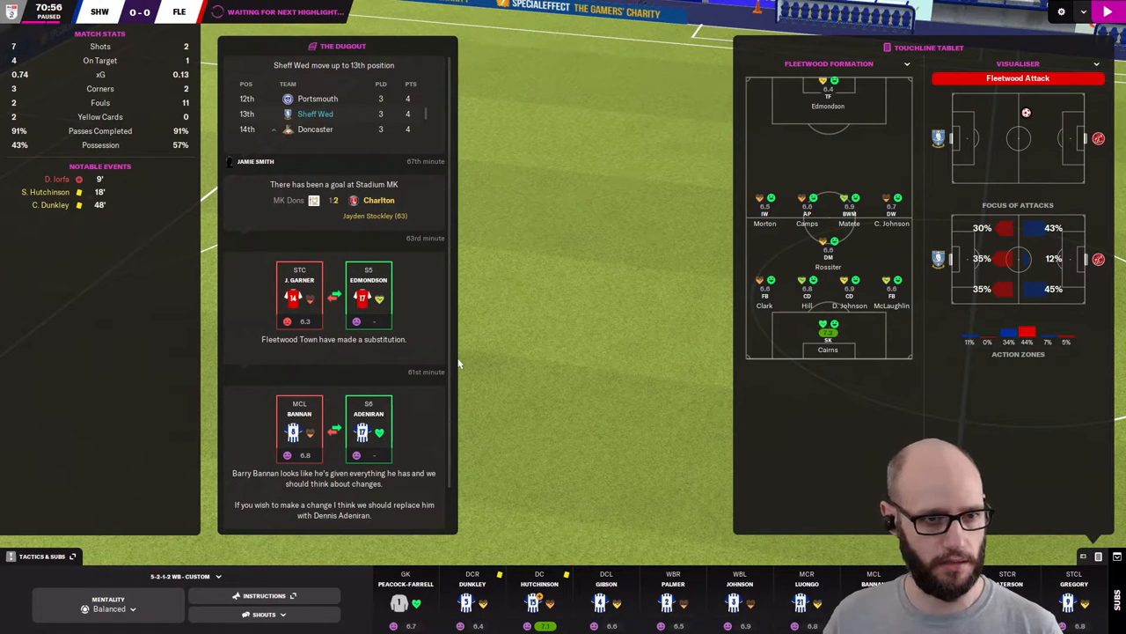
mouse_move(398, 387)
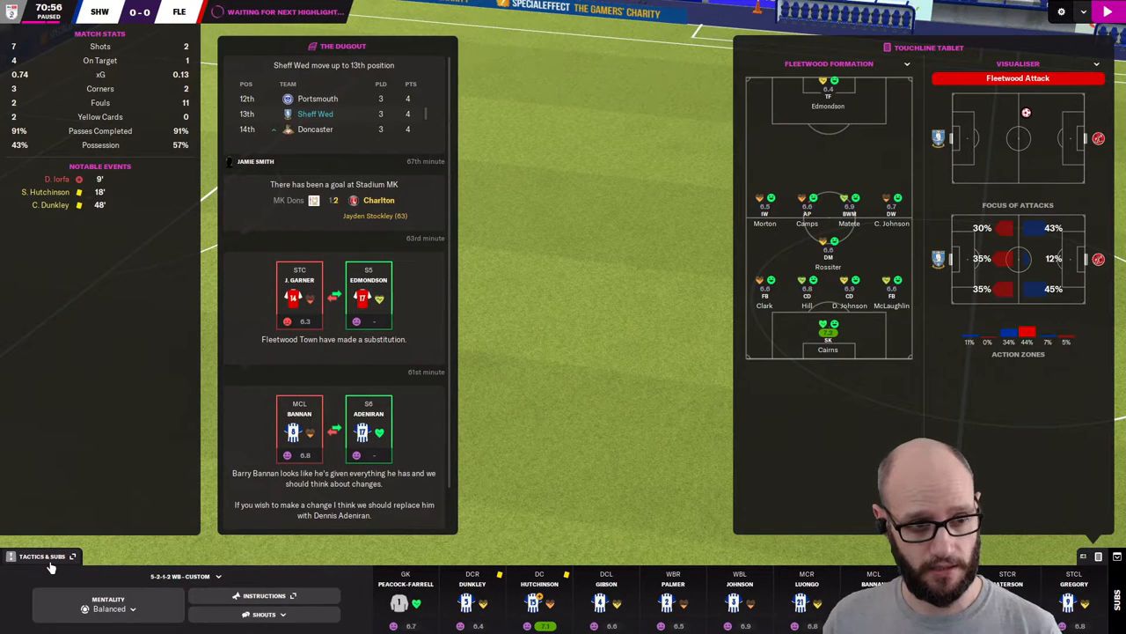
In Tactics & Subs, check the Opposition view and swap Hutchinson and Luongo between defence and midfield.
left_click(42, 556)
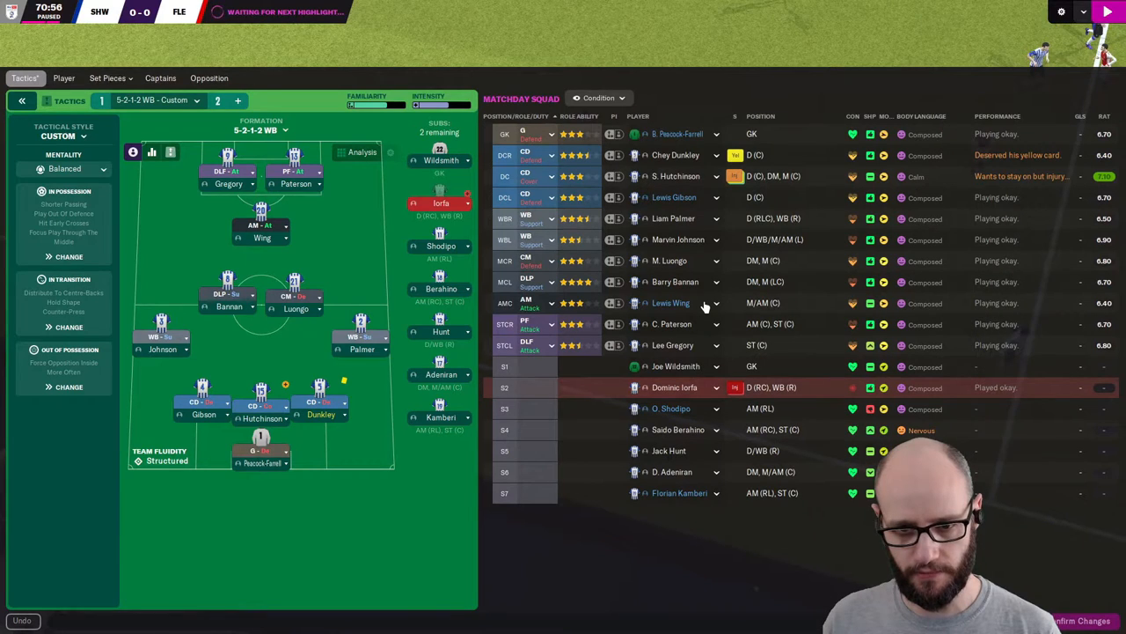
left_click(209, 77)
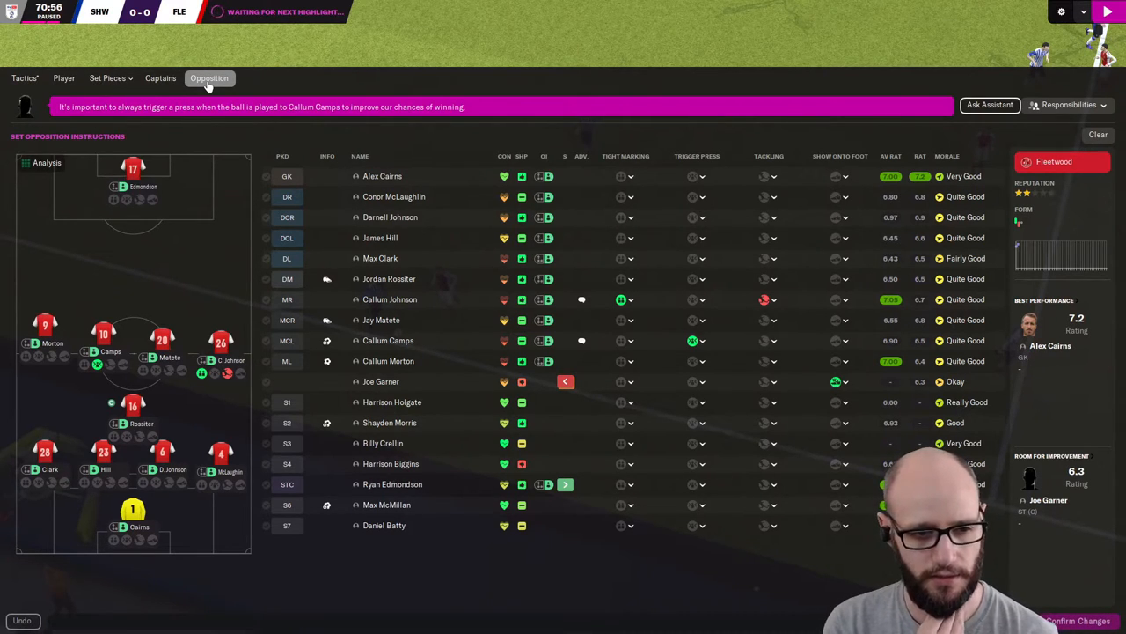
left_click(25, 77)
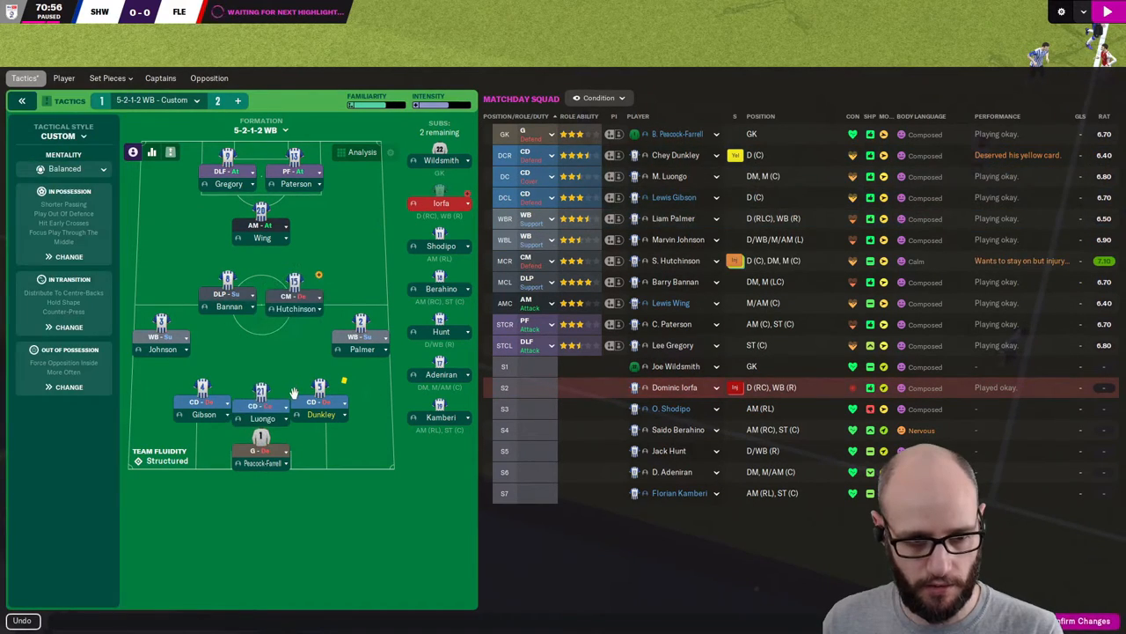
mouse_move(683, 381)
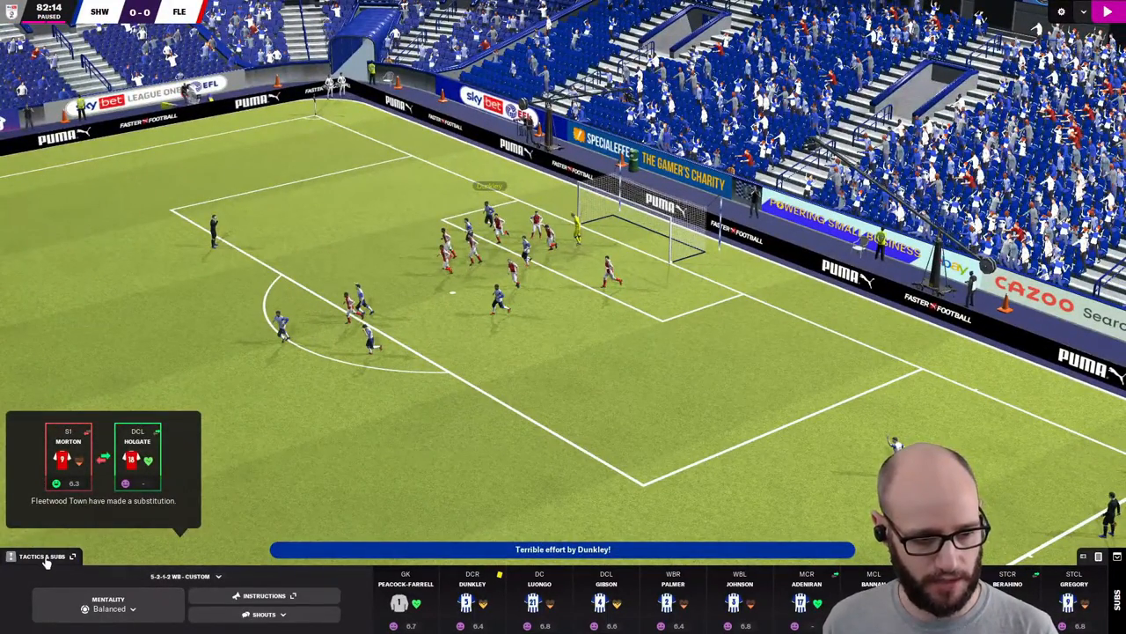
Switch to Attacking 3-2-5 AM Wide with two subs, finish 0-0, and tell the players they were unlucky tonight.
left_click(42, 556)
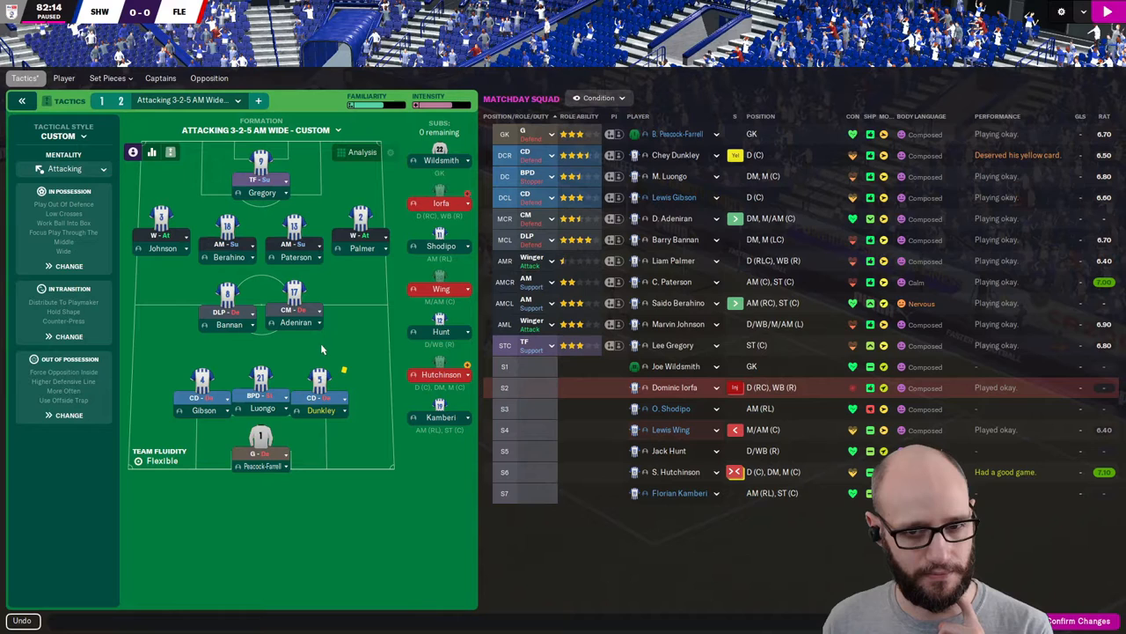
mouse_move(490, 584)
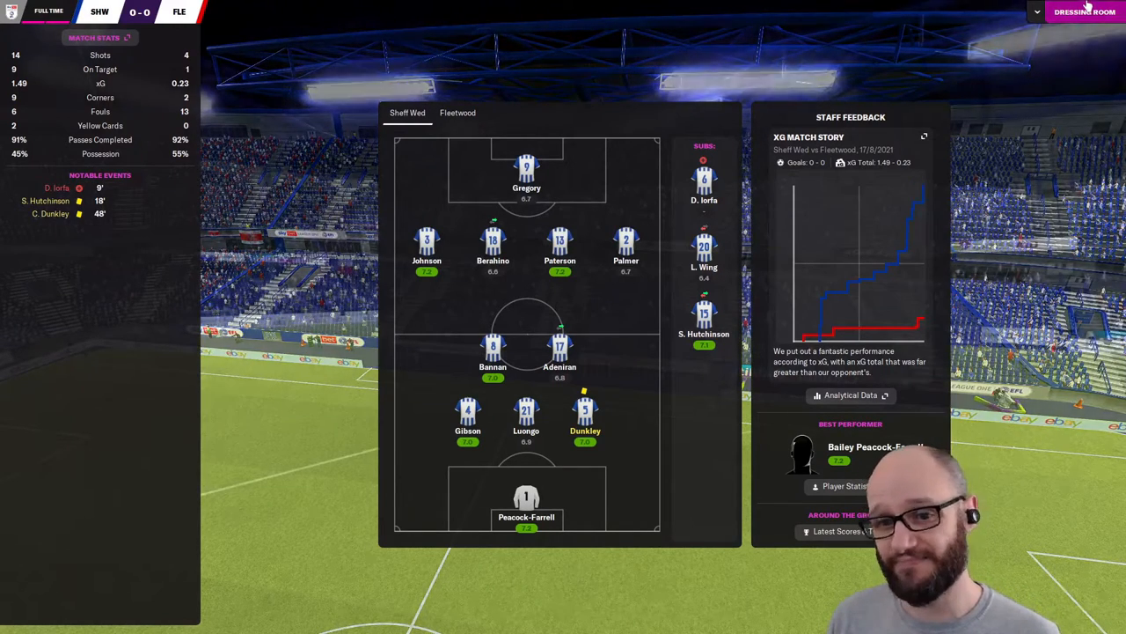
left_click(1084, 11)
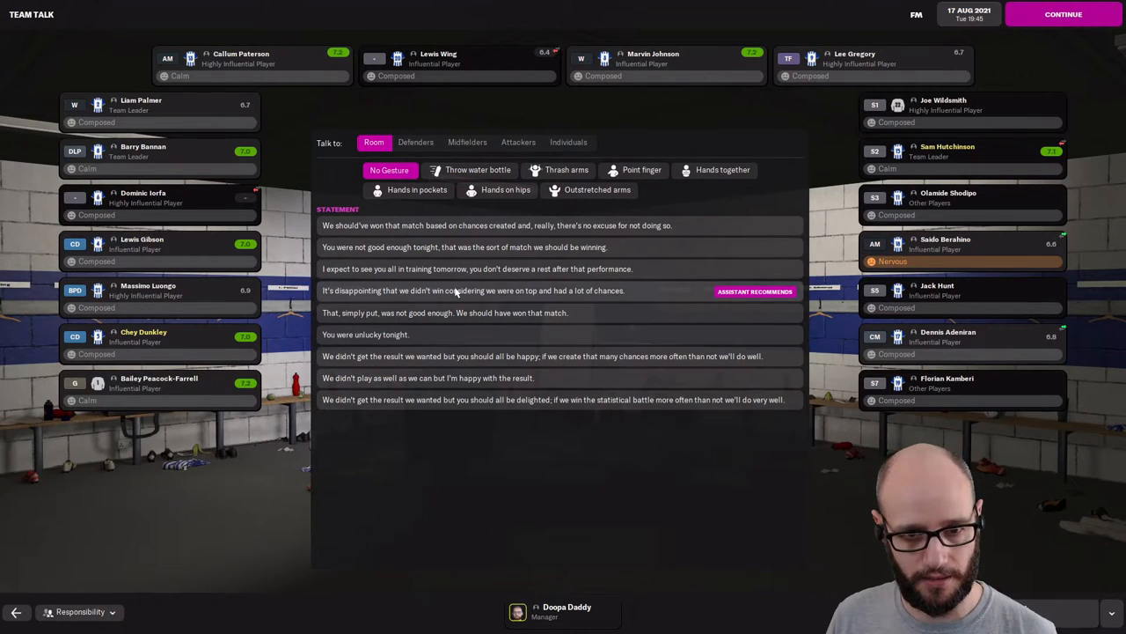
mouse_move(430, 335)
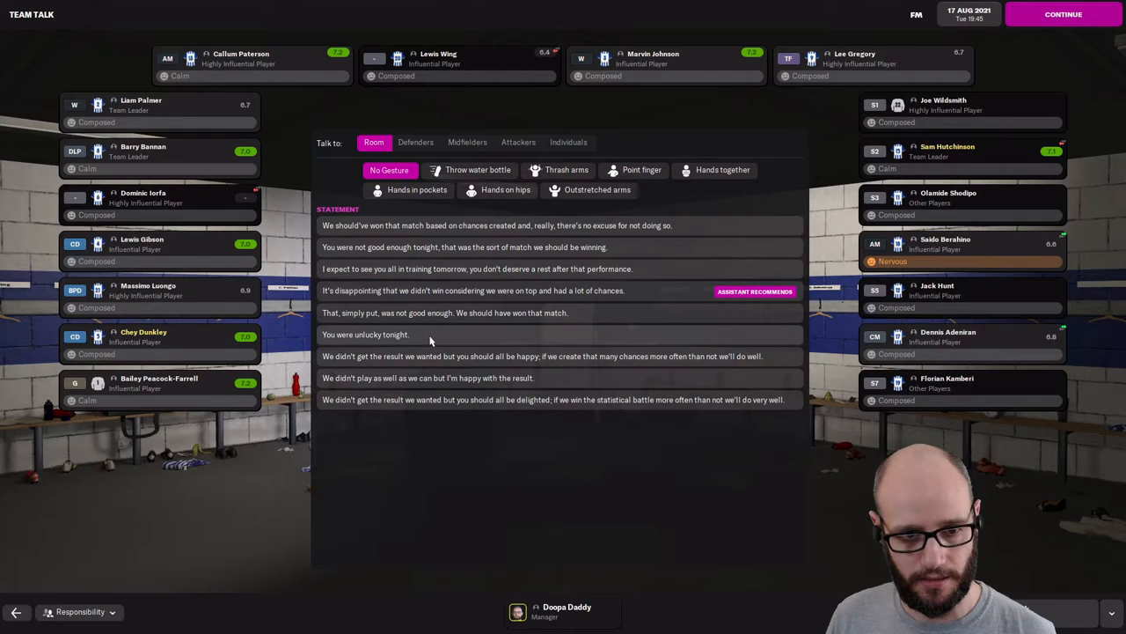
left_click(366, 335)
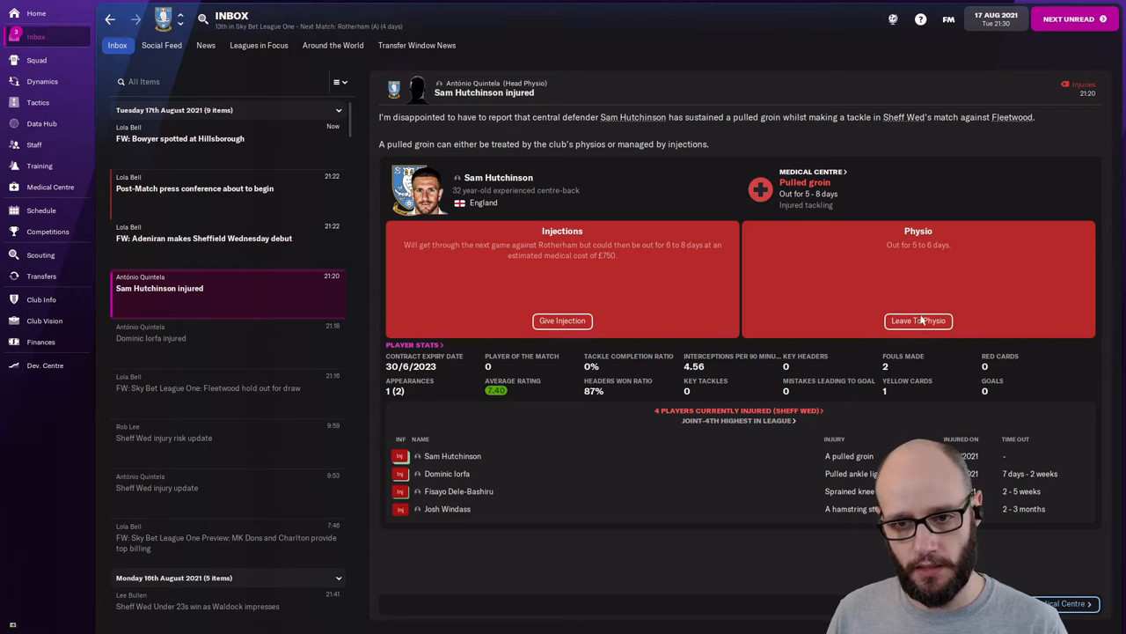
Leave Sam Hutchinson's pulled groin to the club physio and confirm the decision.
left_click(919, 321)
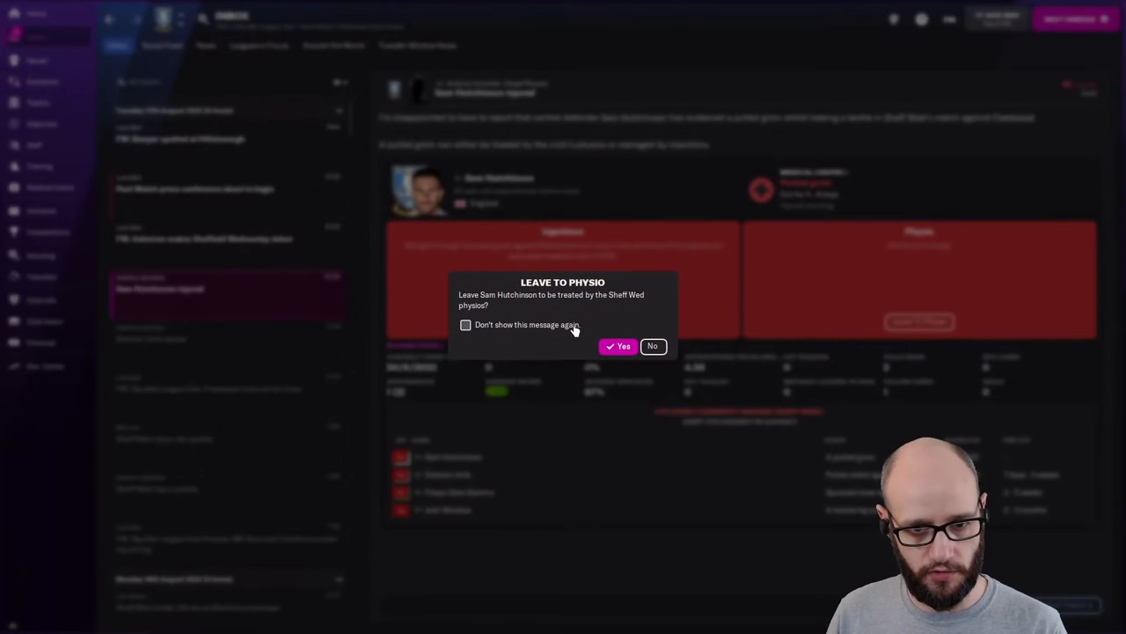
left_click(618, 345)
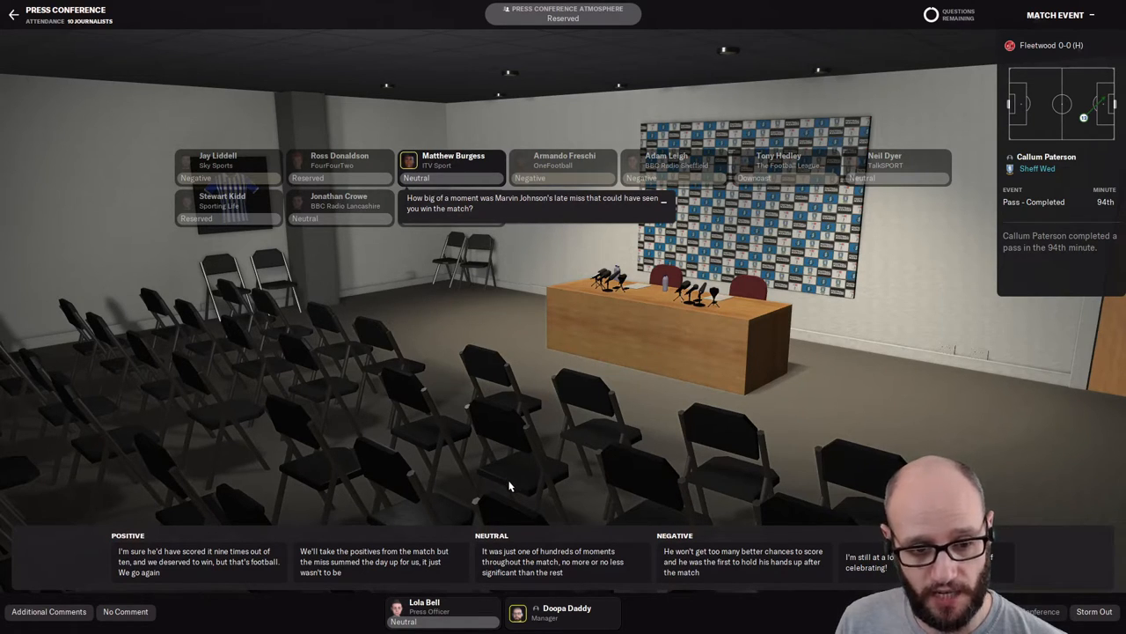
mouse_move(431, 571)
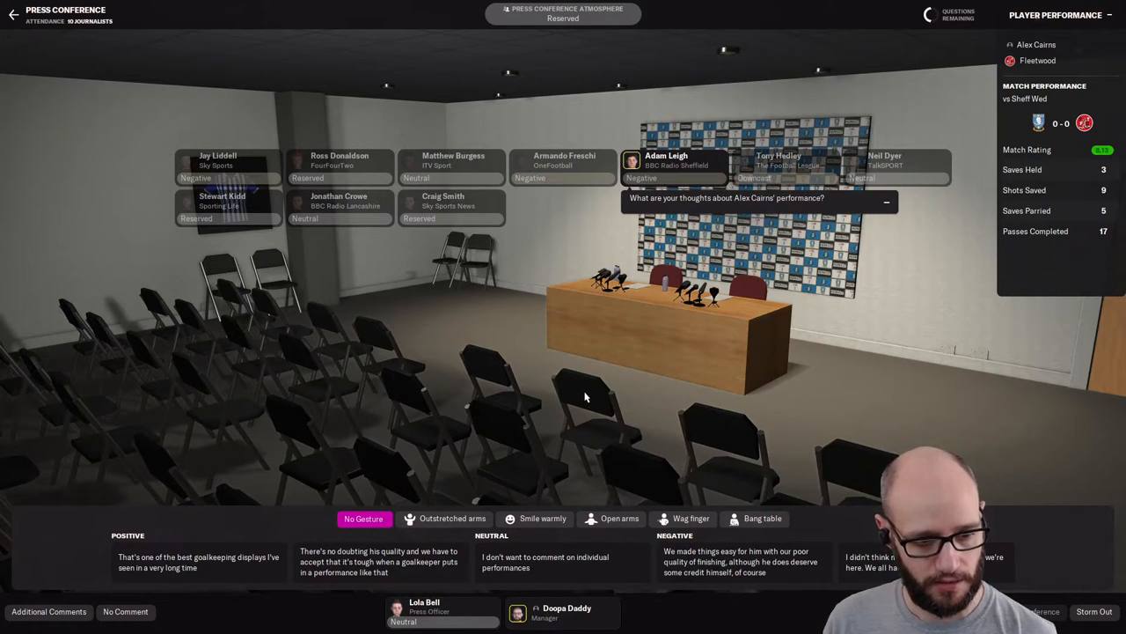
mouse_move(514, 408)
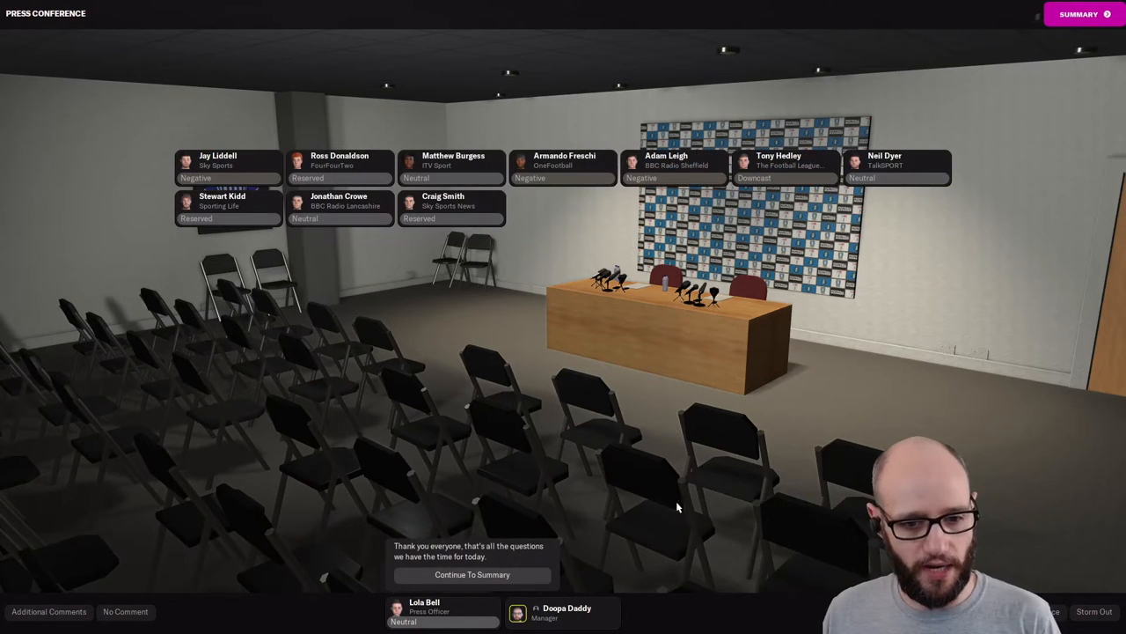
Finish the Fleetwood post-match press conference and exit from its summary.
left_click(472, 574)
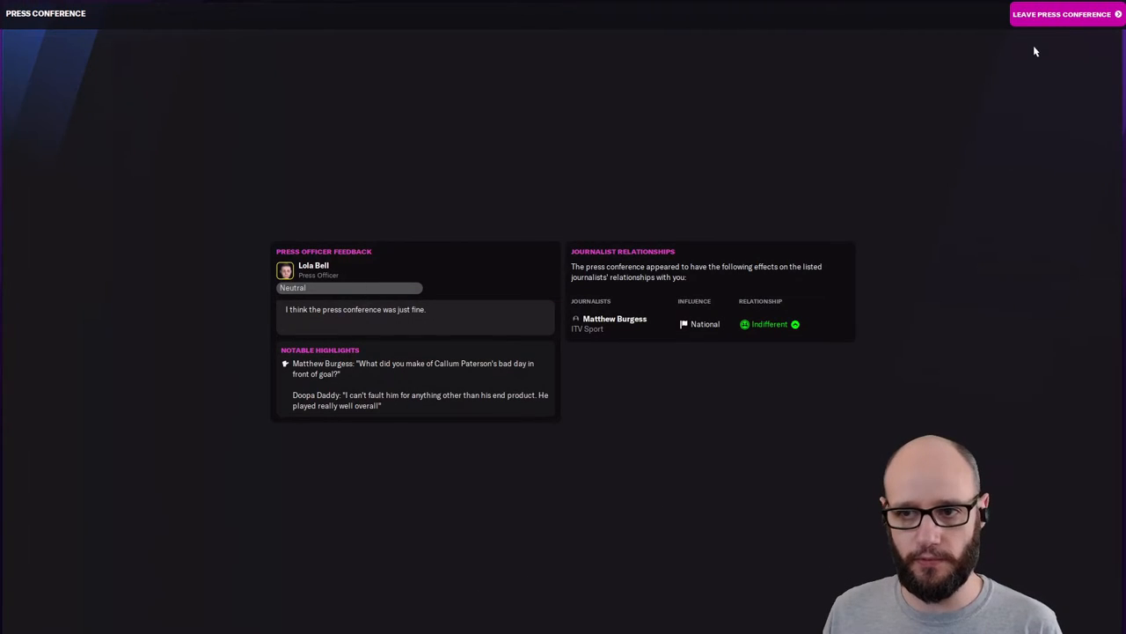
left_click(1061, 14)
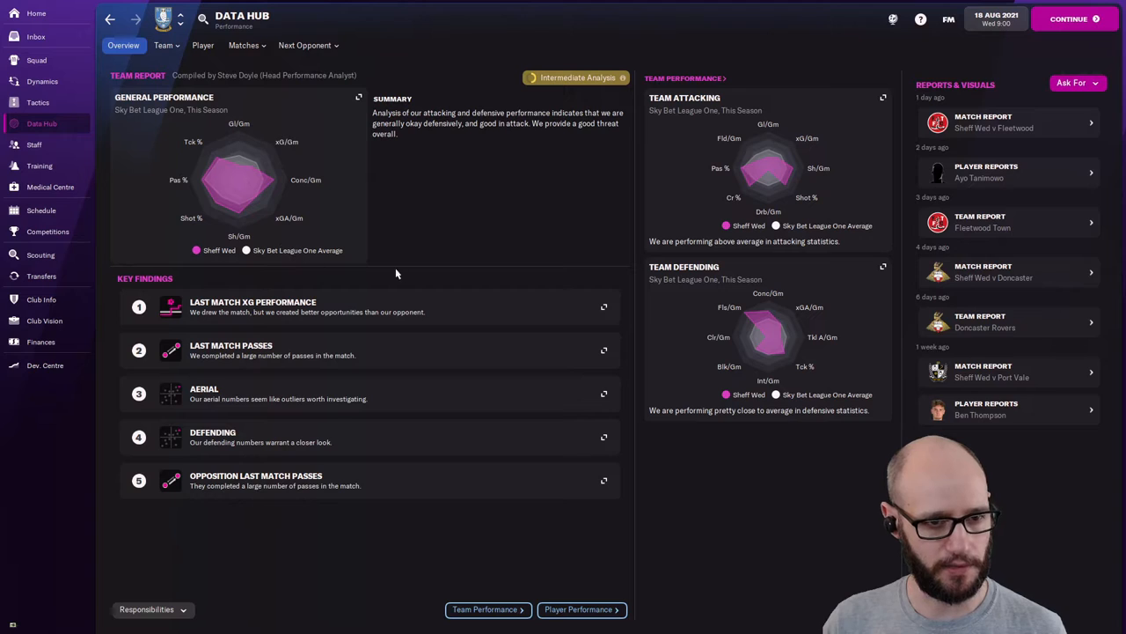
mouse_move(246, 134)
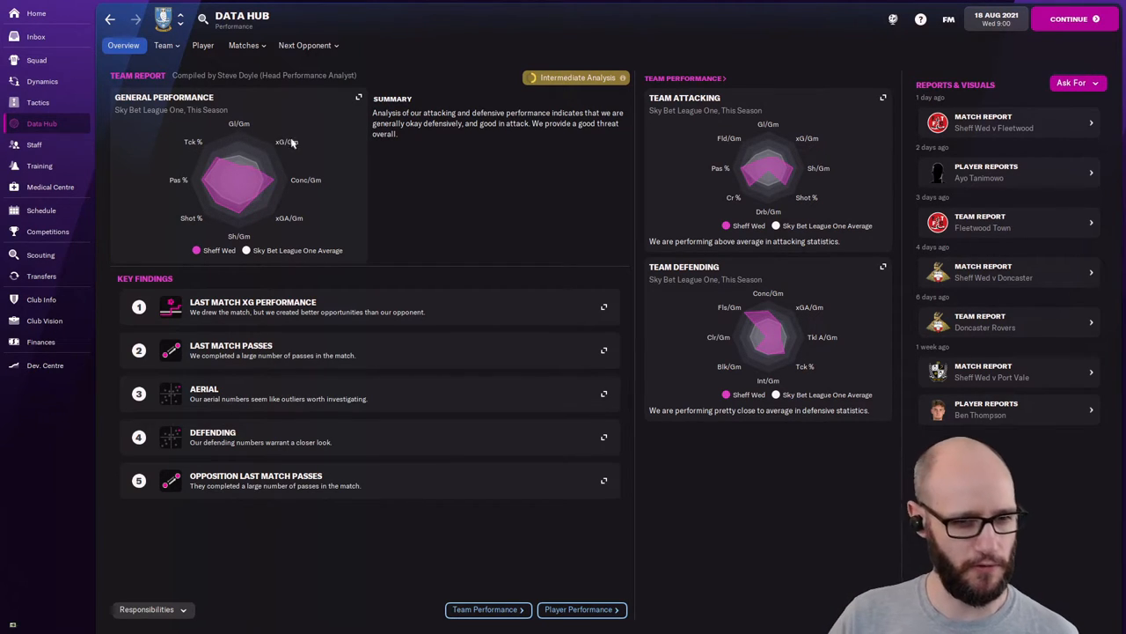
mouse_move(310, 197)
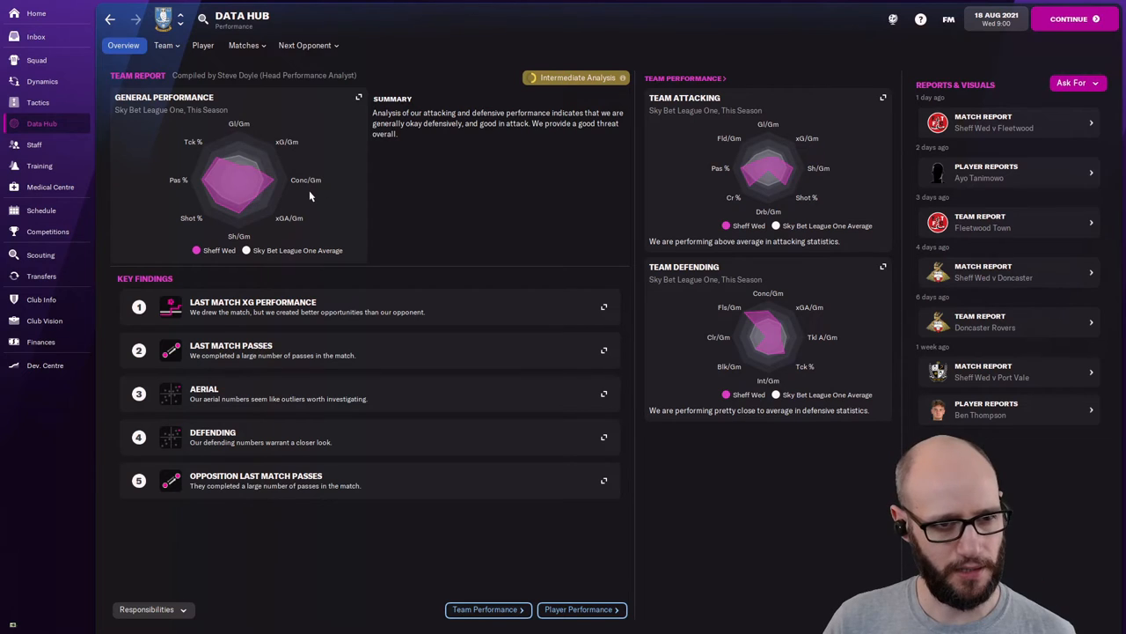
mouse_move(348, 192)
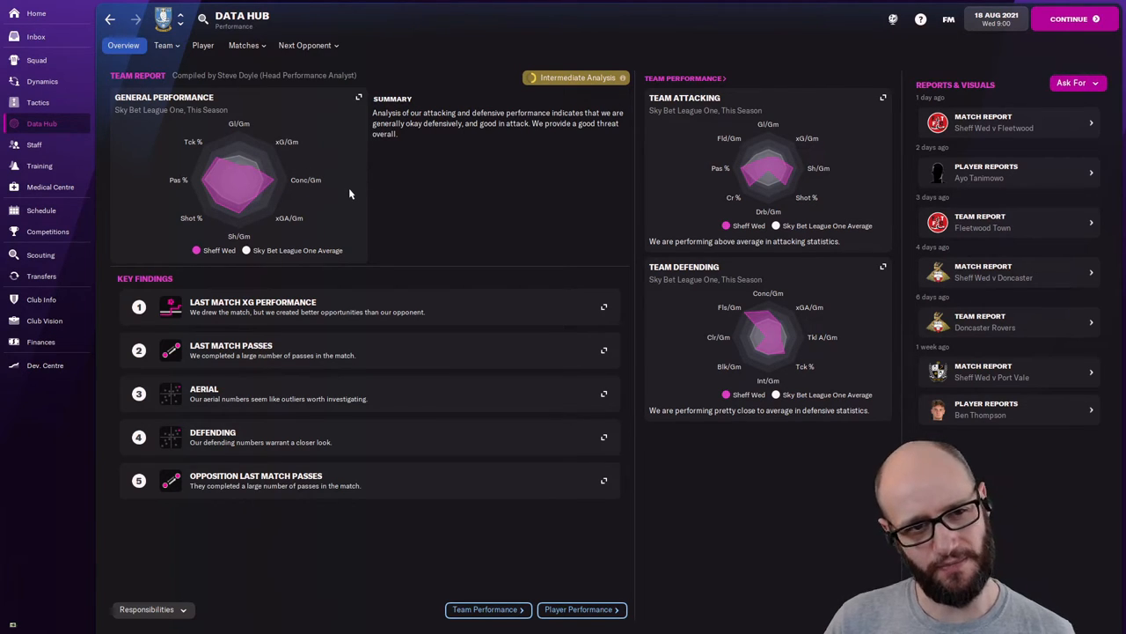
mouse_move(277, 185)
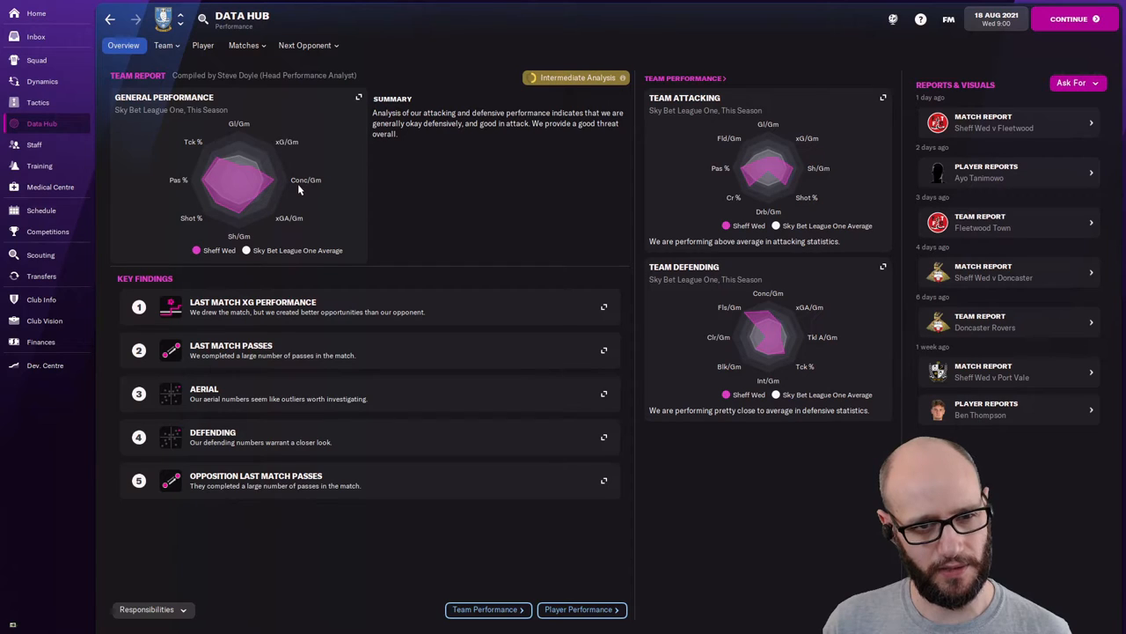
mouse_move(260, 190)
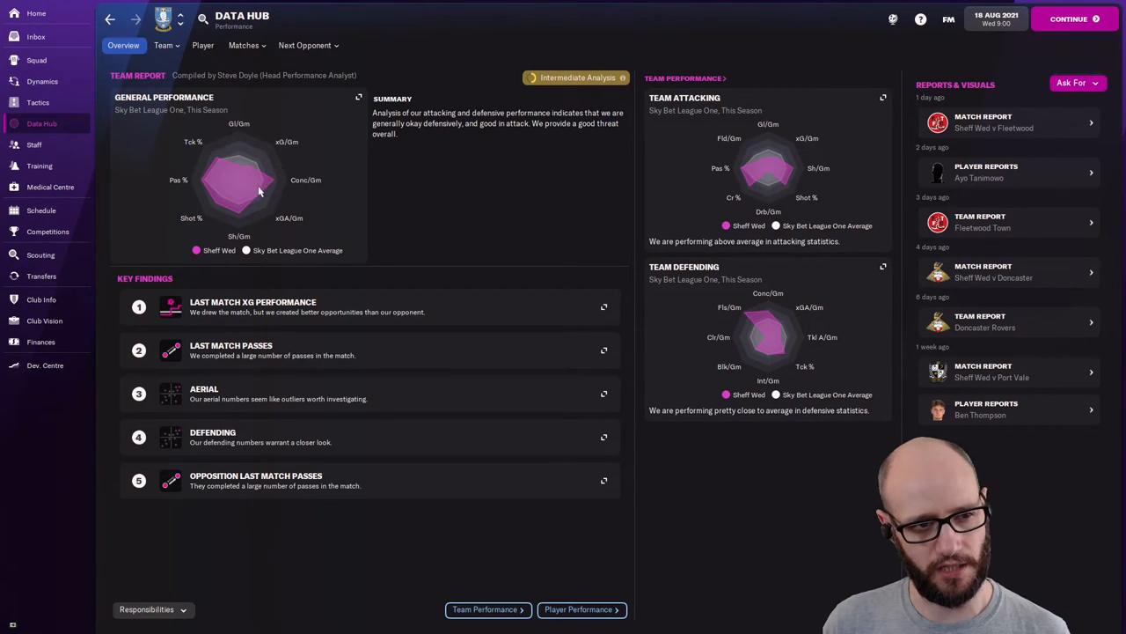
mouse_move(238, 174)
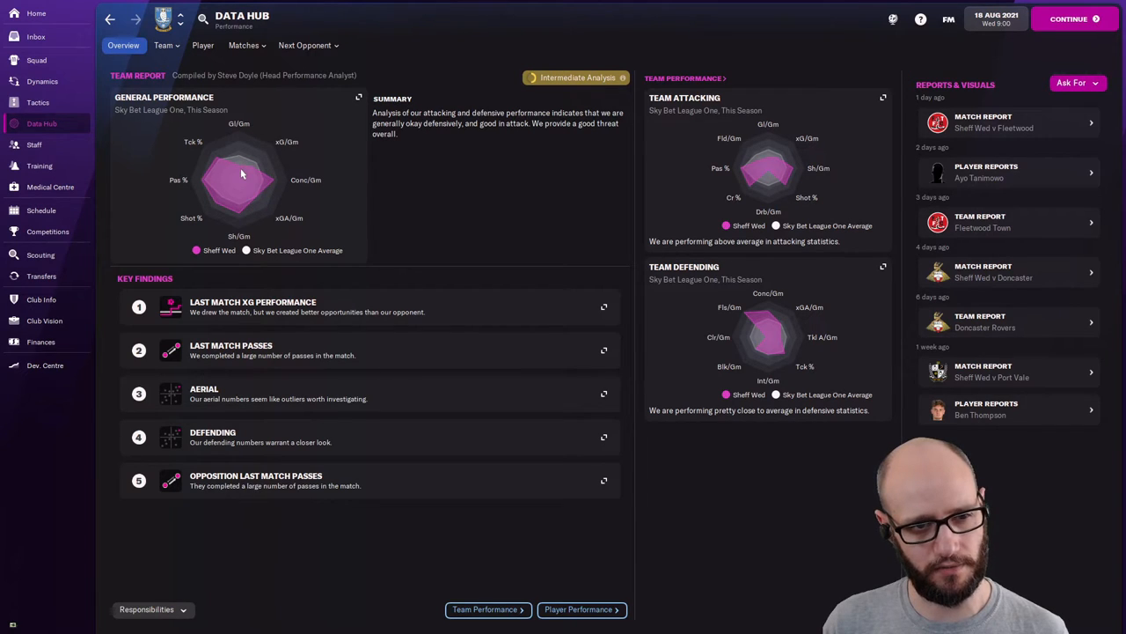
mouse_move(282, 218)
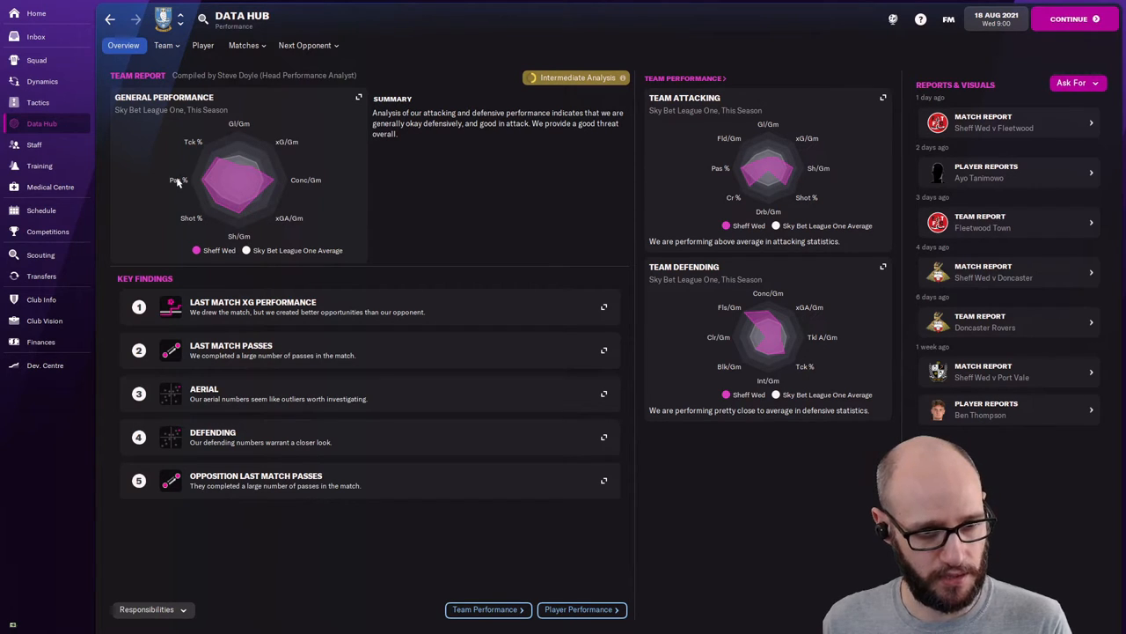
mouse_move(285, 190)
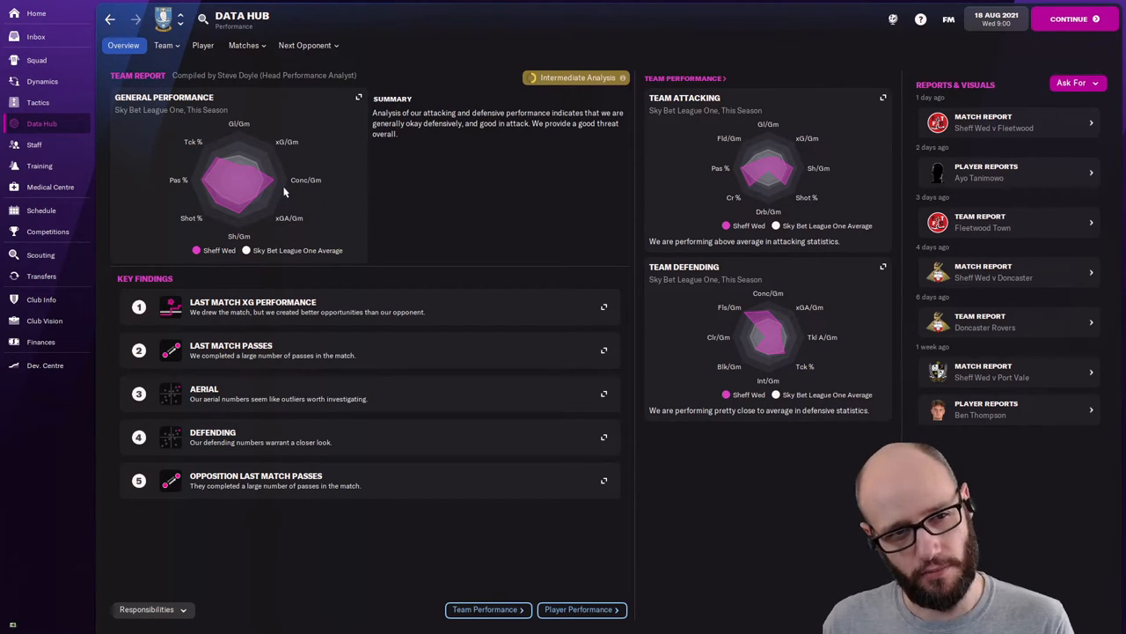
mouse_move(282, 203)
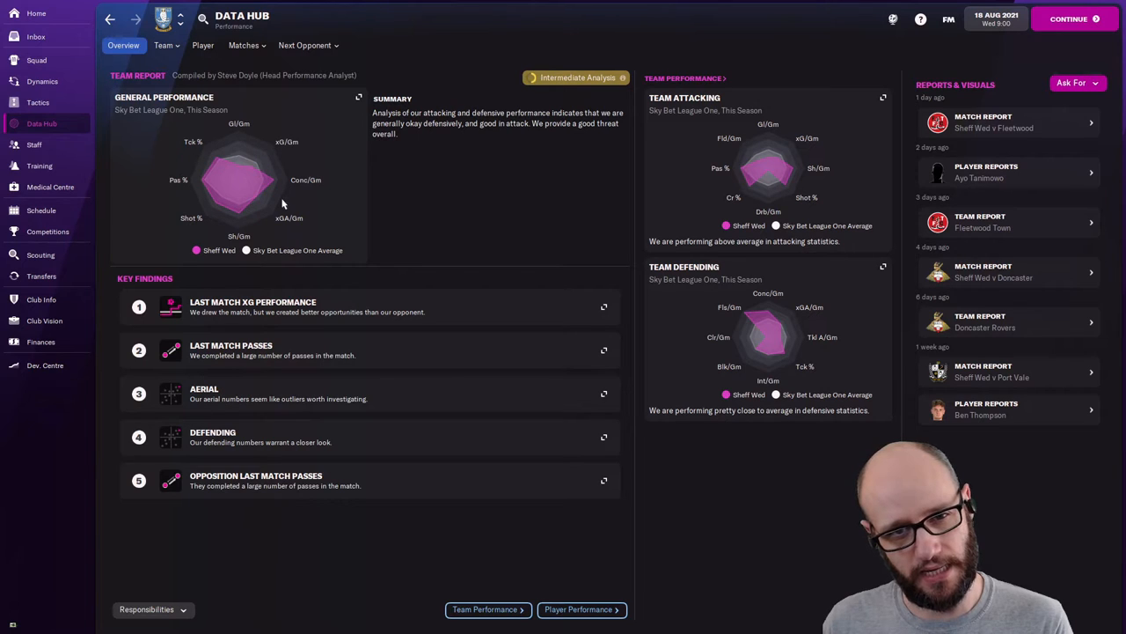
mouse_move(243, 138)
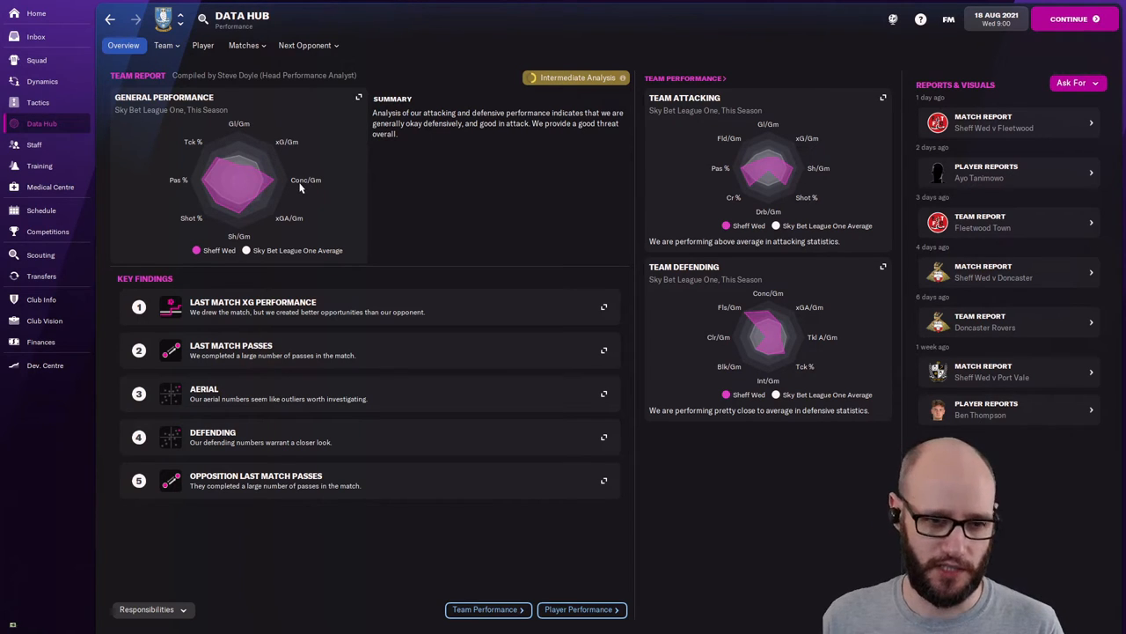
mouse_move(38, 160)
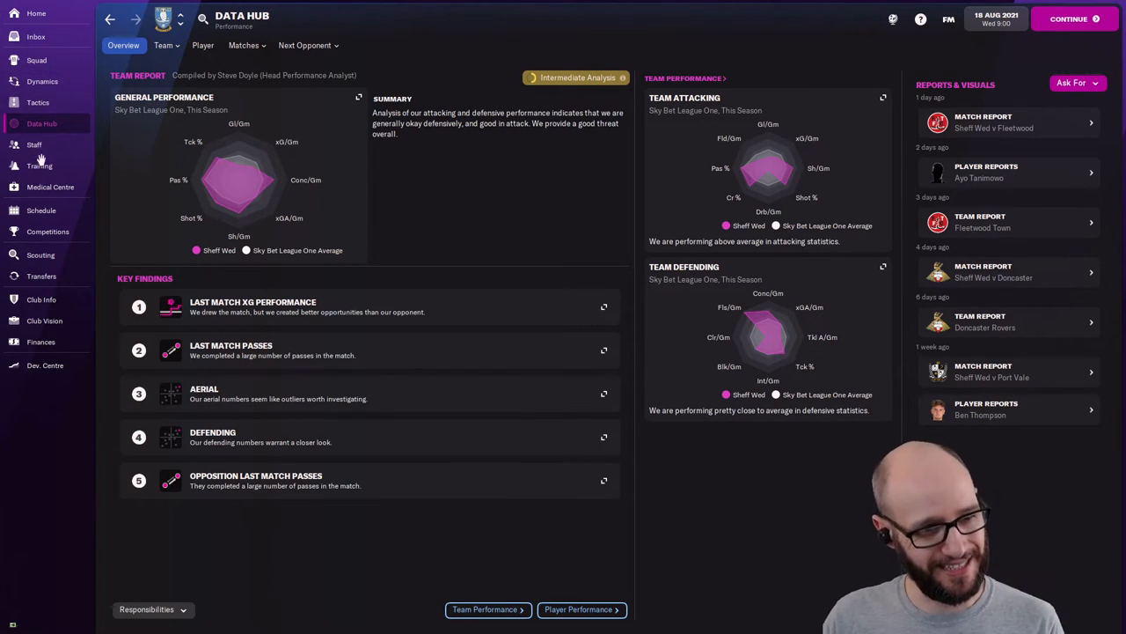
mouse_move(282, 185)
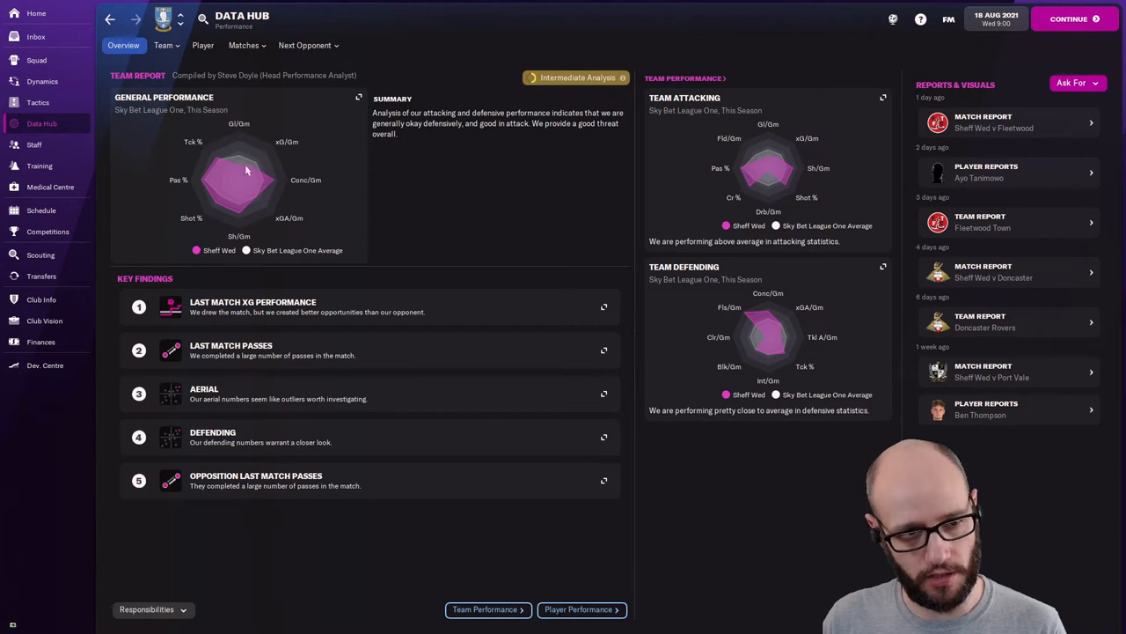
mouse_move(492, 253)
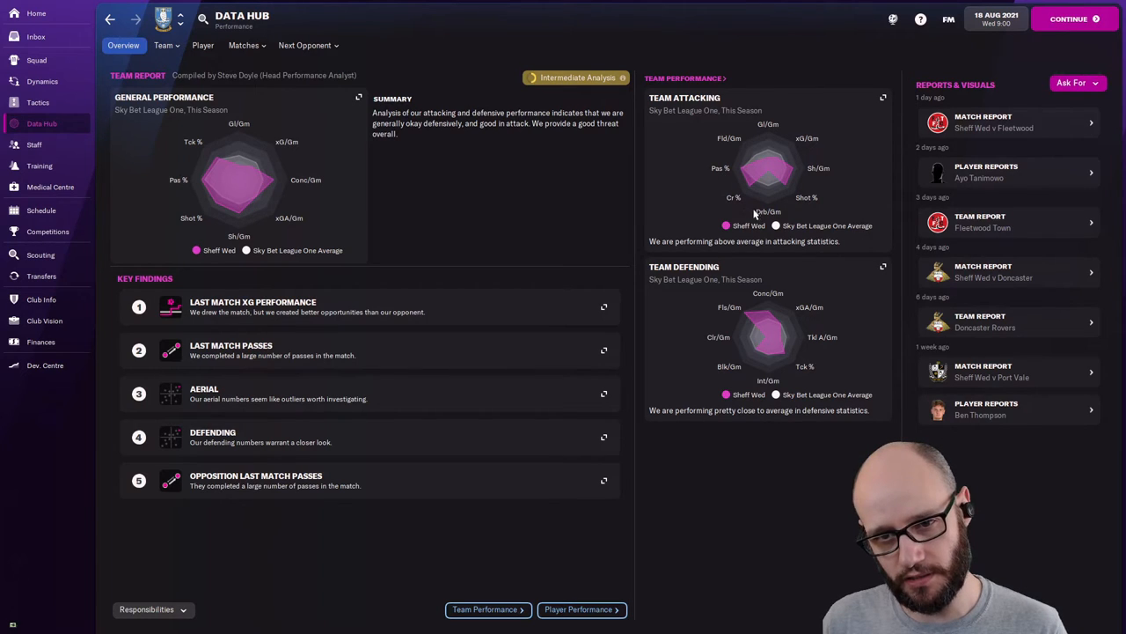
mouse_move(755, 214)
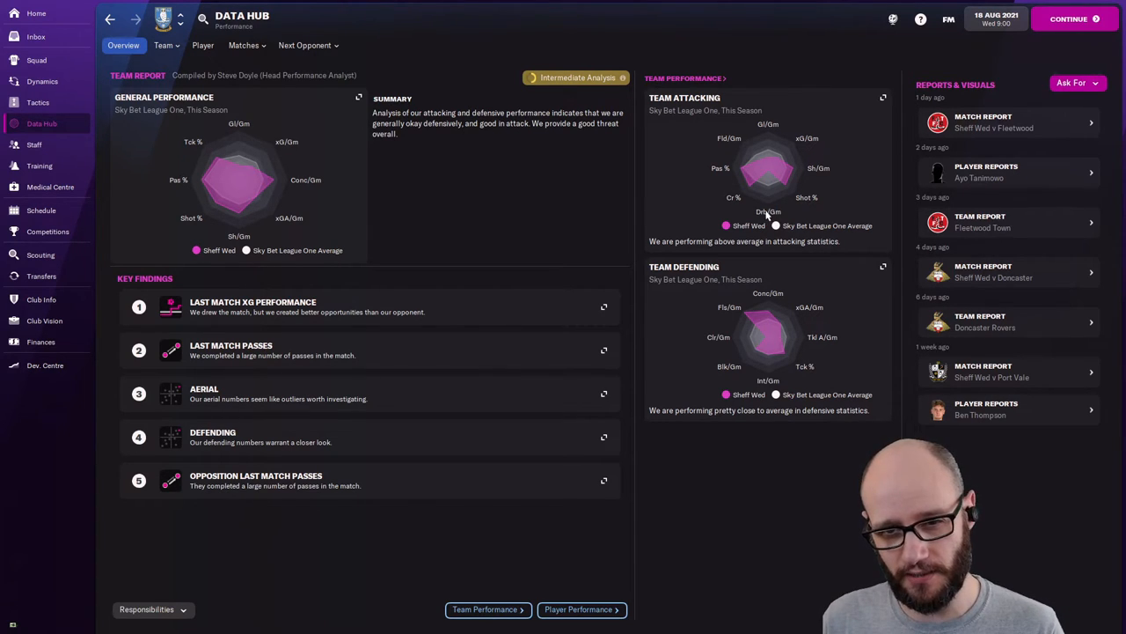
mouse_move(178, 159)
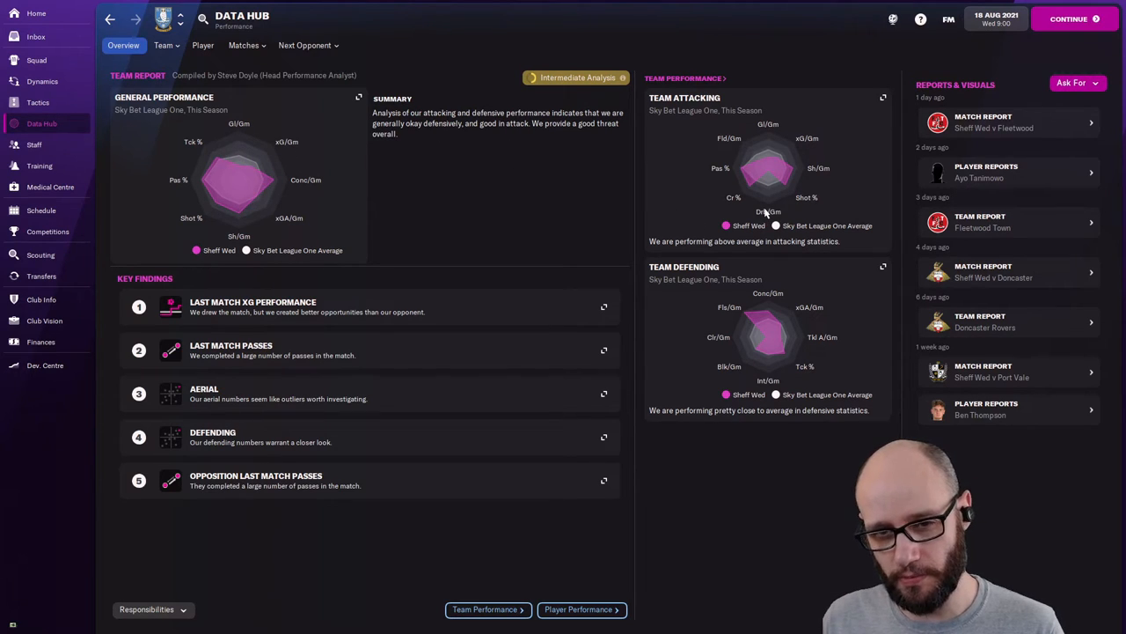
mouse_move(820, 174)
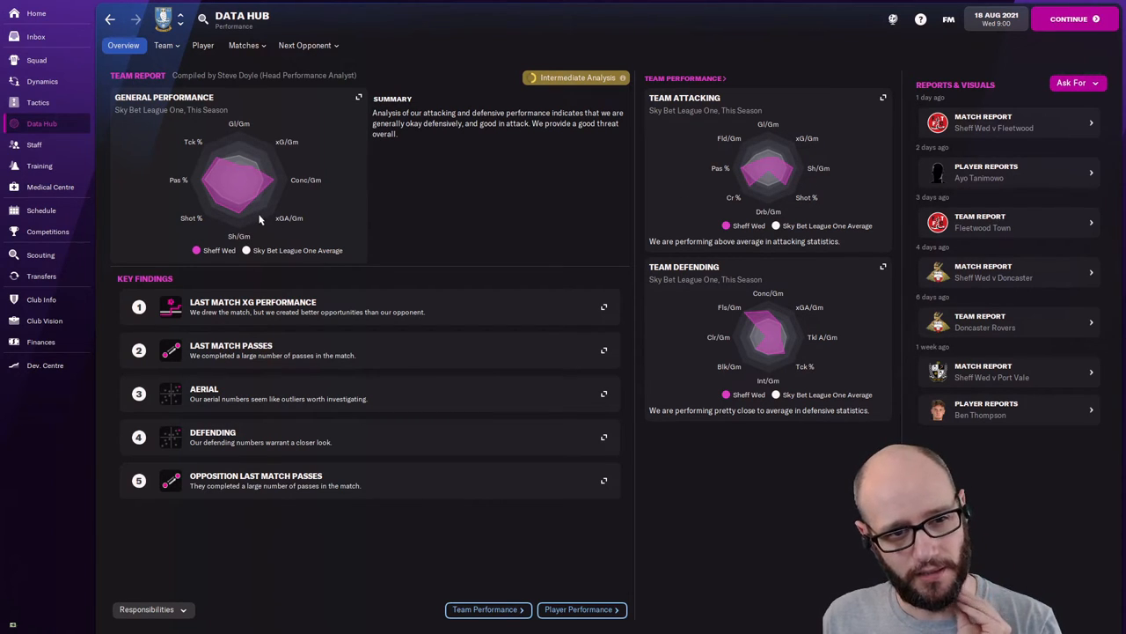
mouse_move(824, 169)
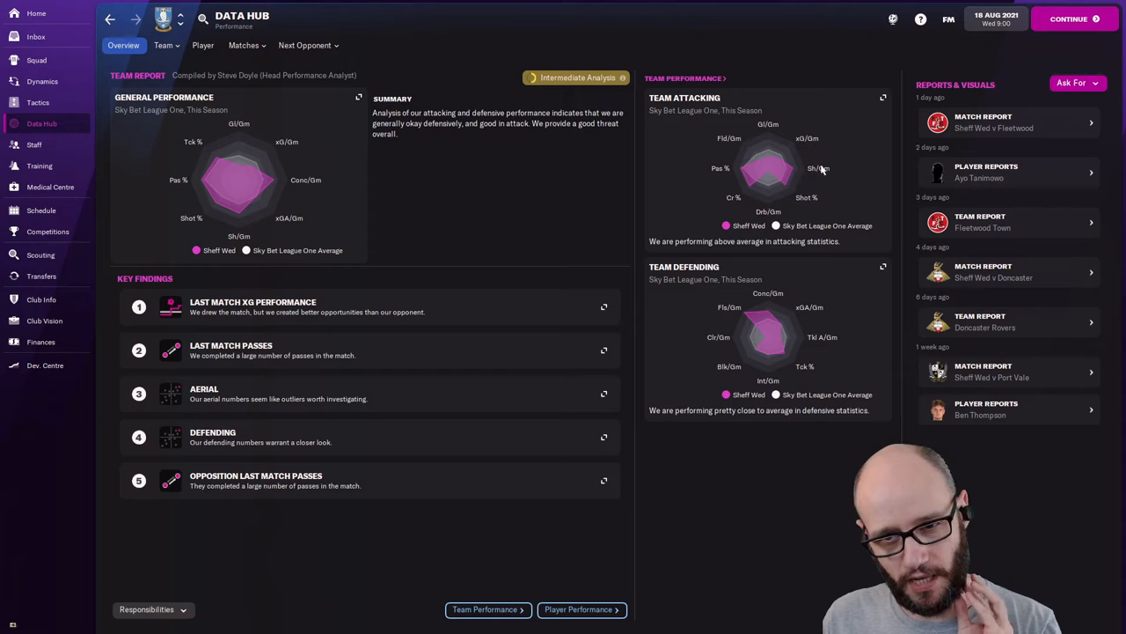
mouse_move(804, 209)
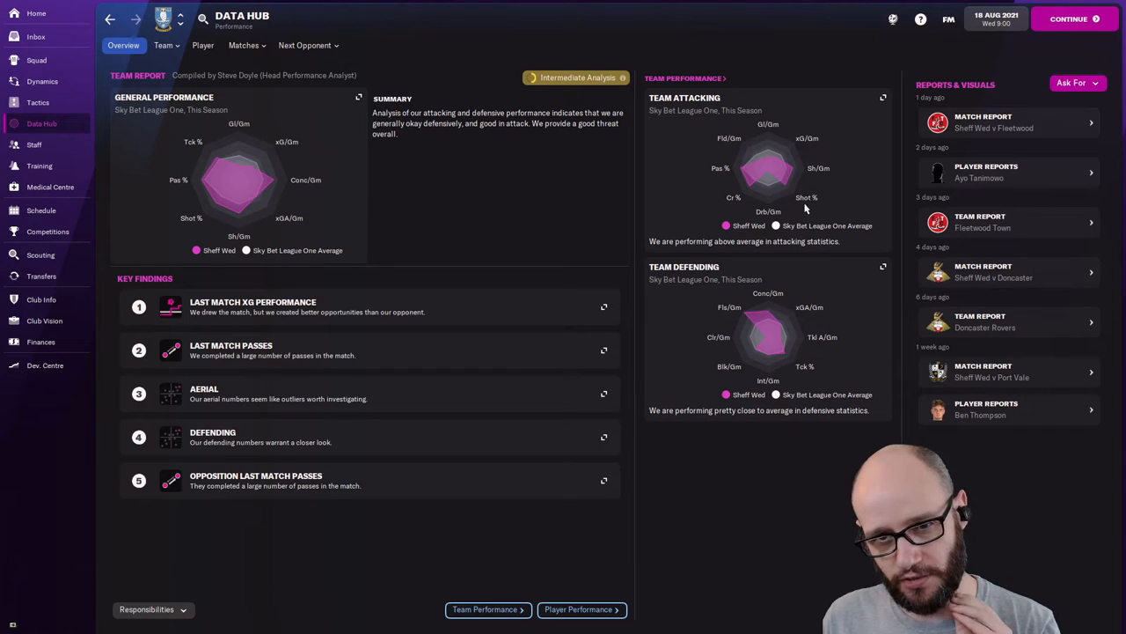
mouse_move(773, 160)
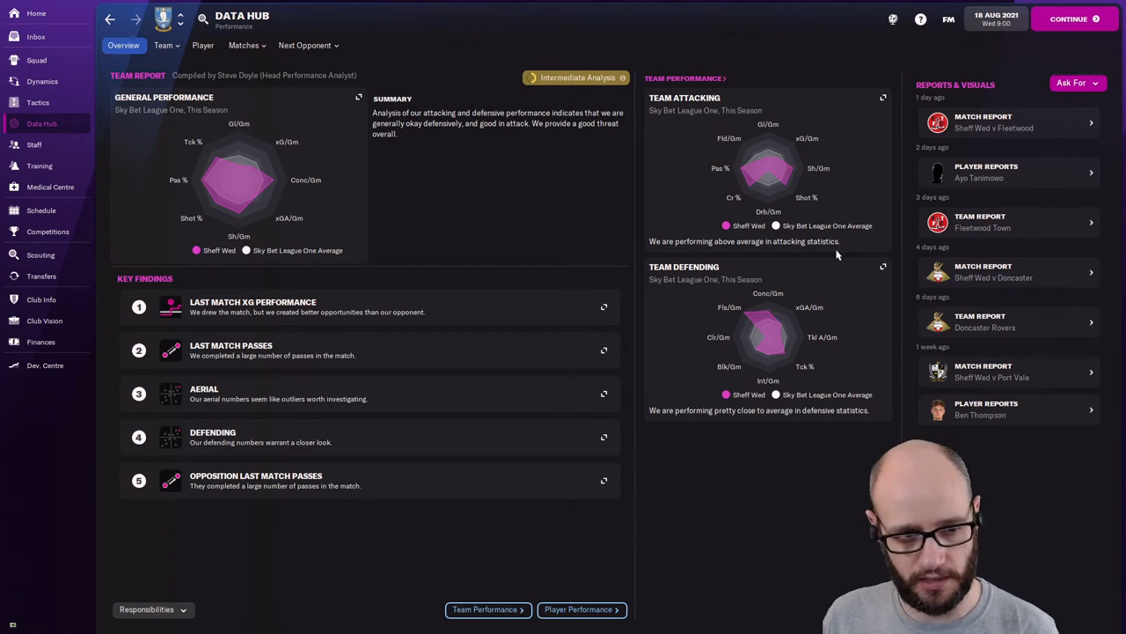
mouse_move(774, 500)
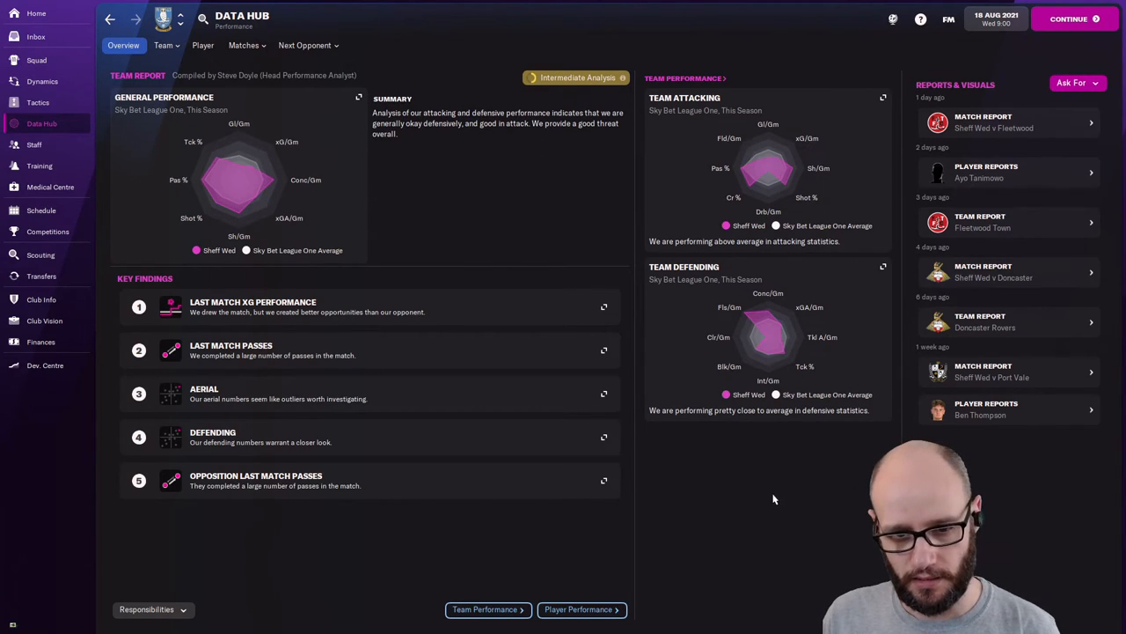
mouse_move(827, 426)
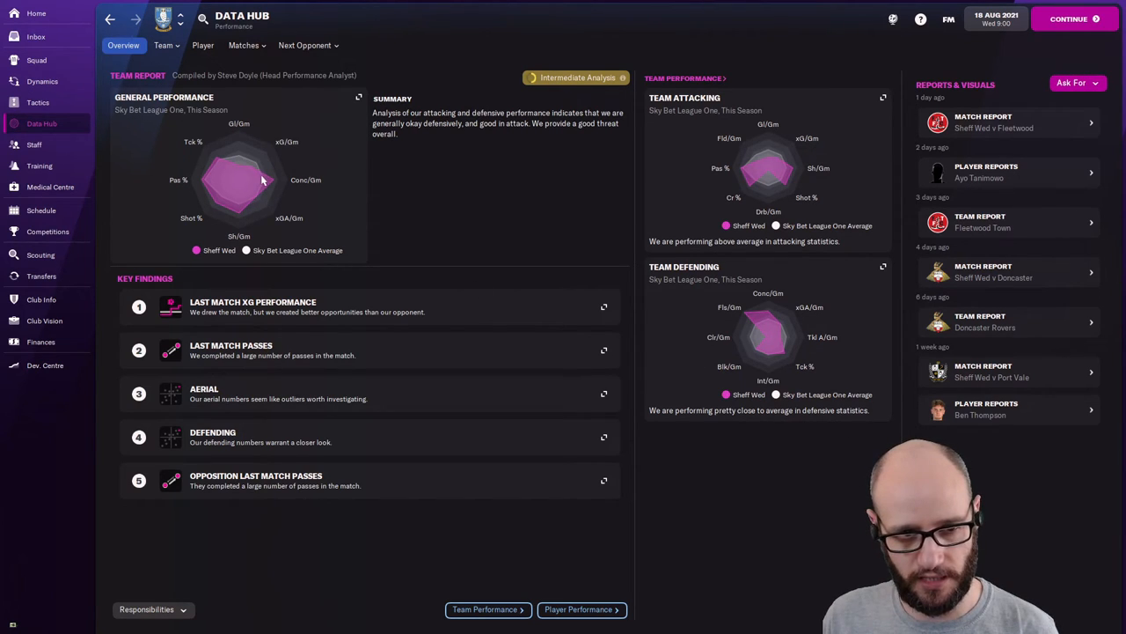
mouse_move(747, 319)
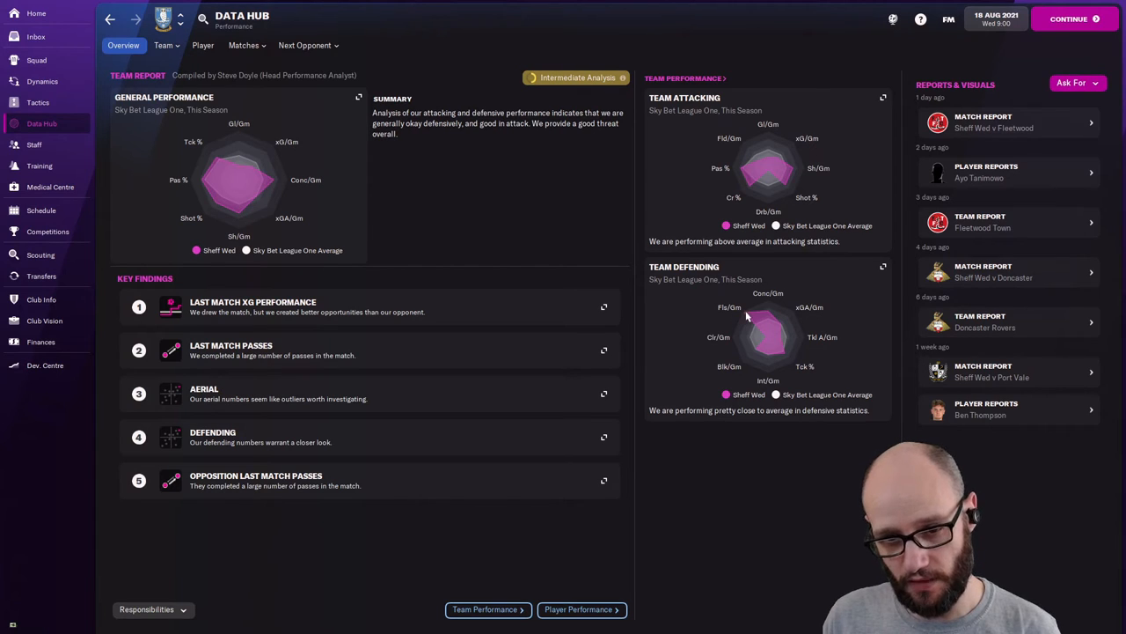
mouse_move(749, 321)
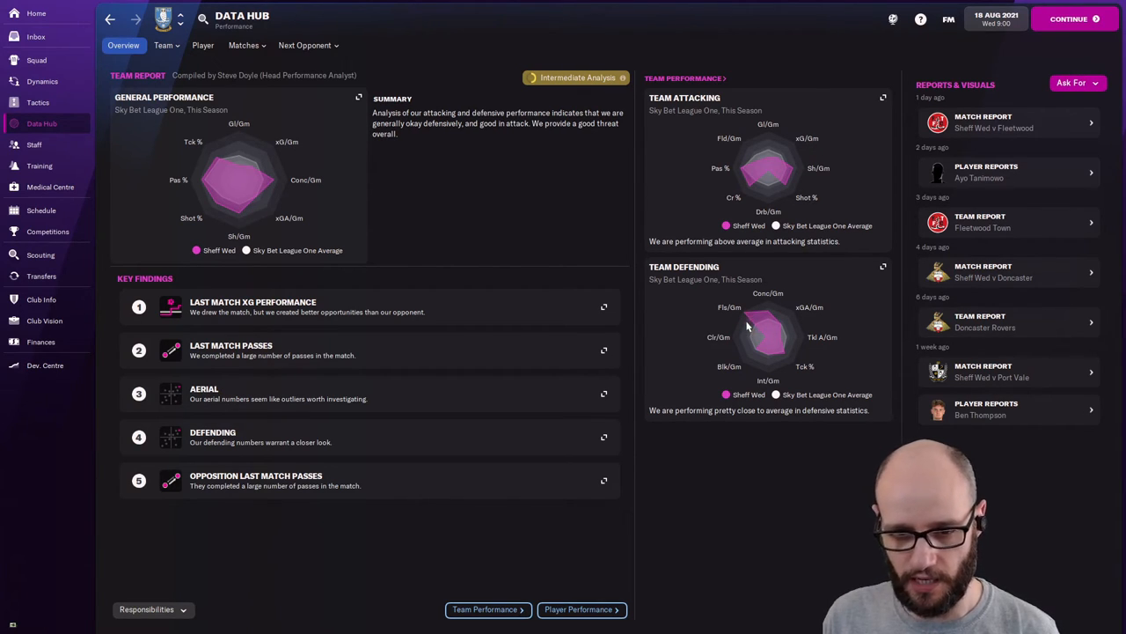
mouse_move(788, 373)
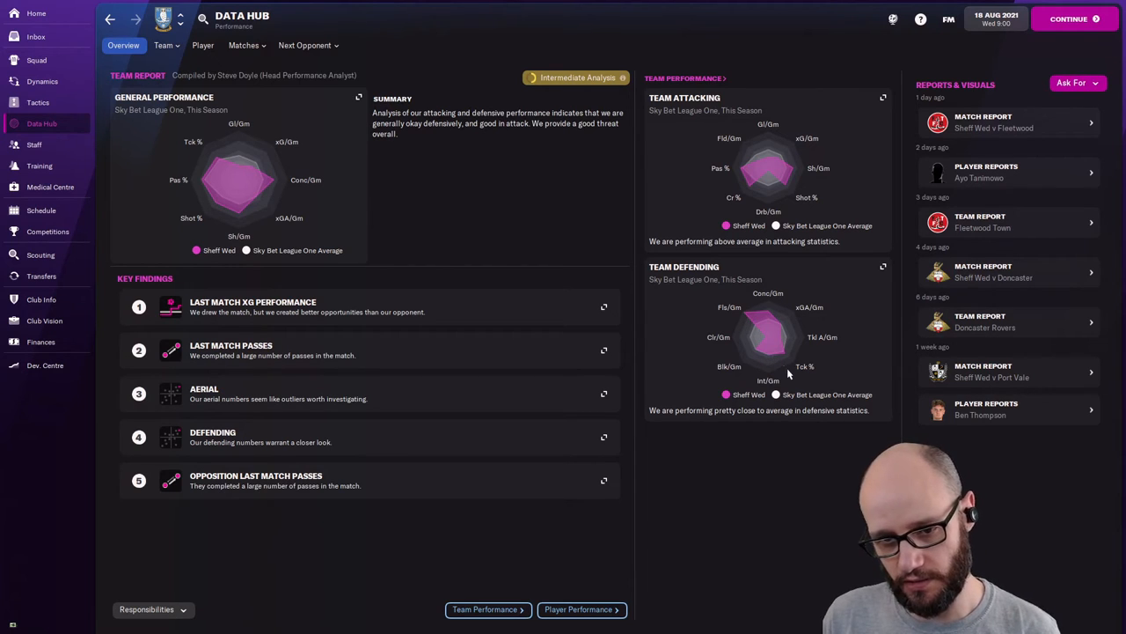
mouse_move(778, 319)
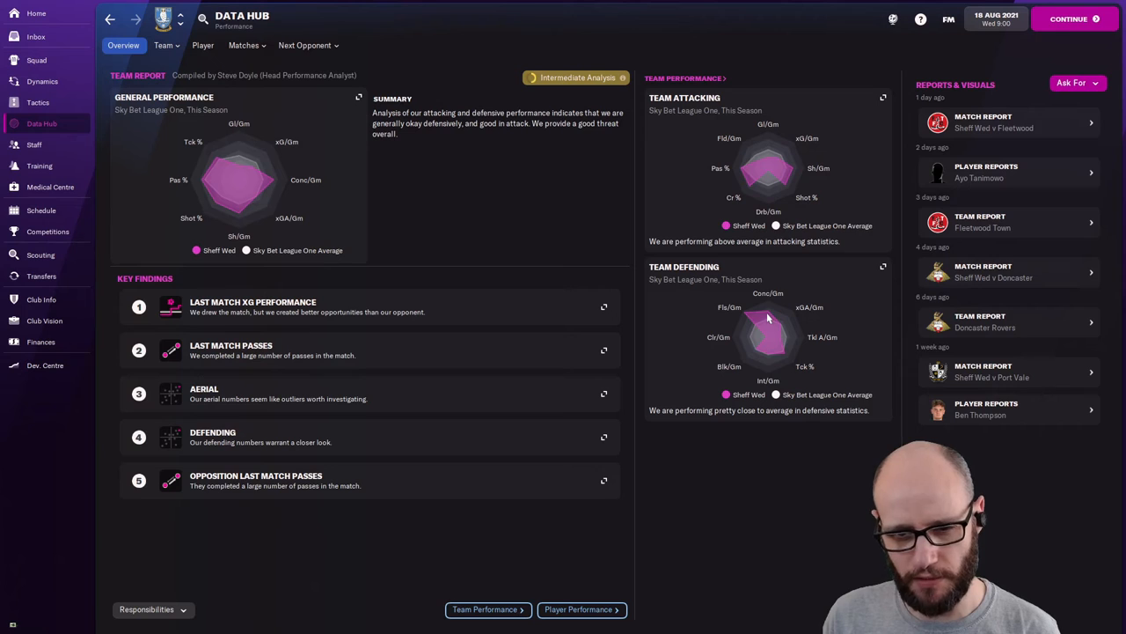
mouse_move(42, 80)
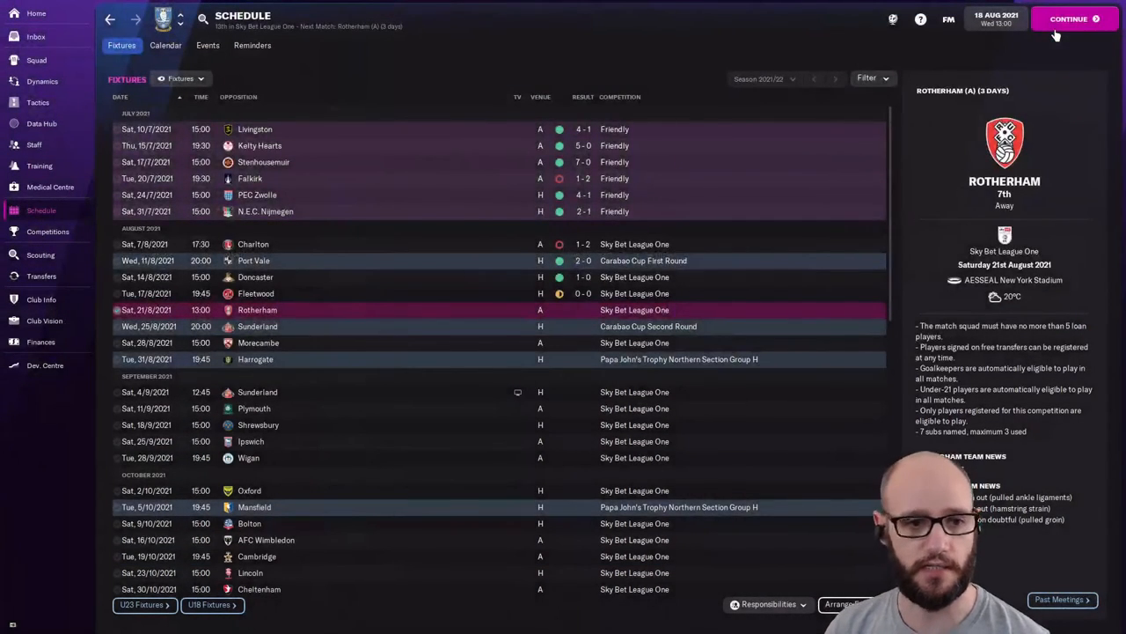
Continue from the fixture schedule to the inbox's Around the World news.
left_click(35, 35)
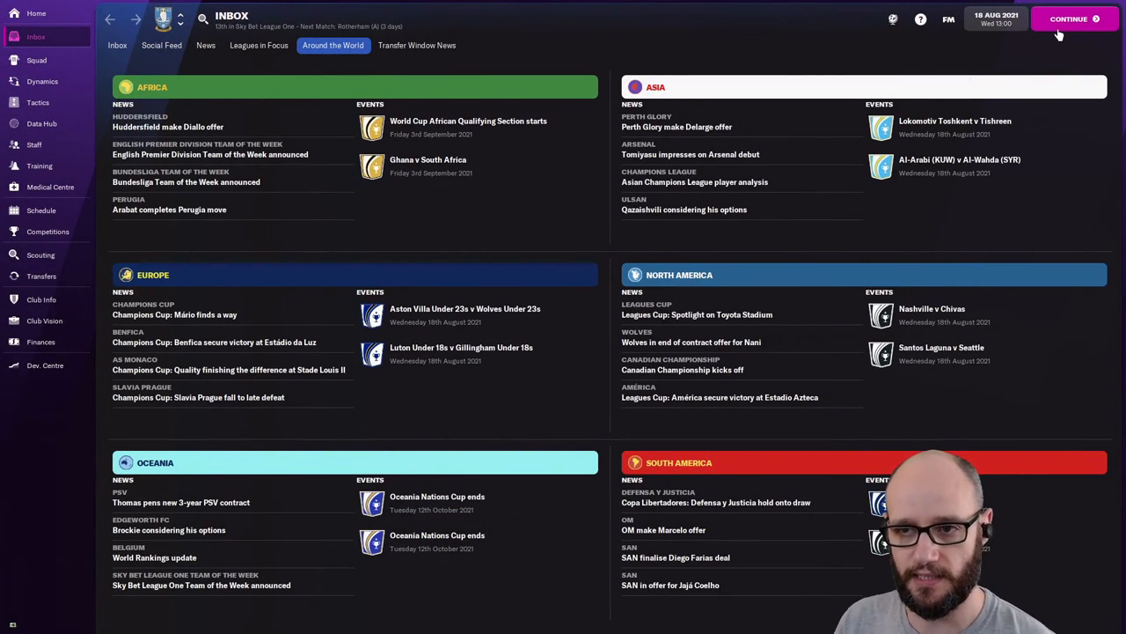